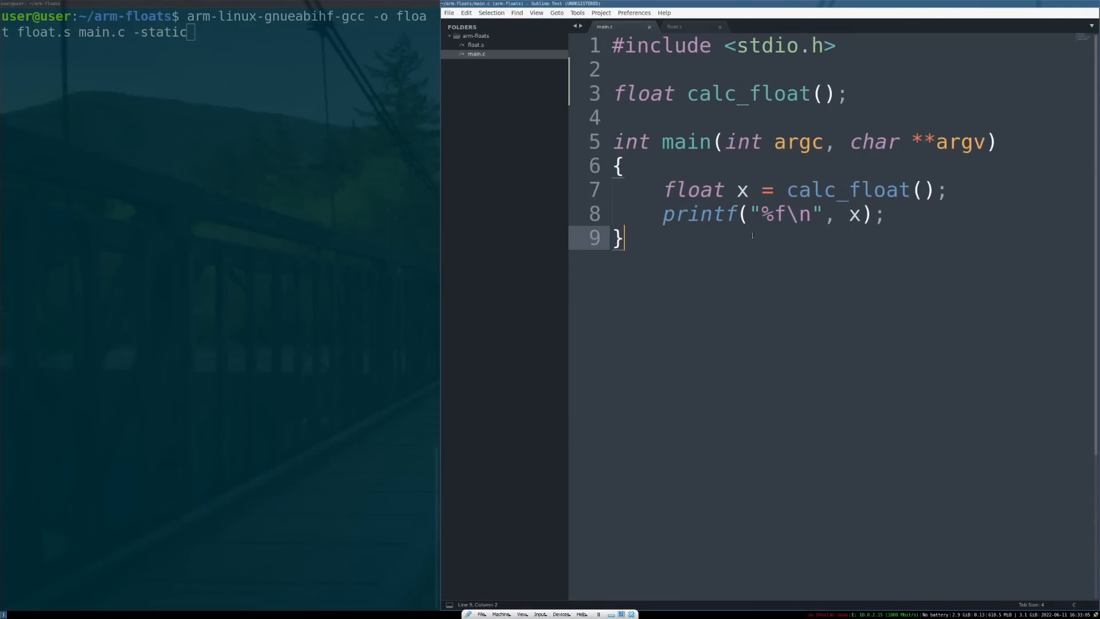
Review the calc_float declaration and main signature in main.c, then switch to the empty float.s file
click(620, 165)
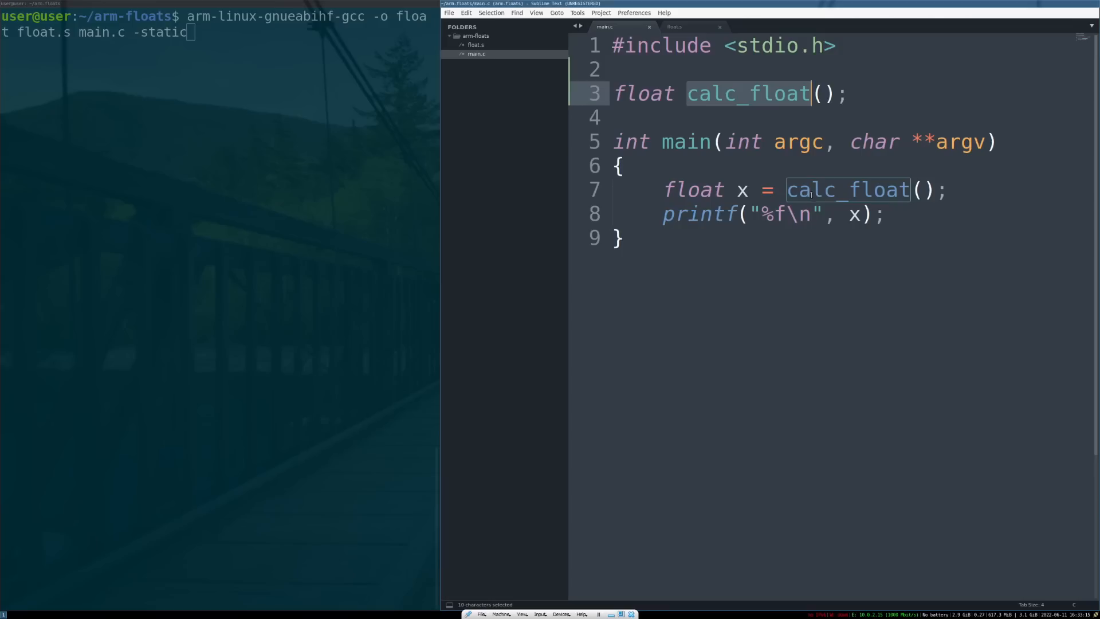
double_click(742, 189)
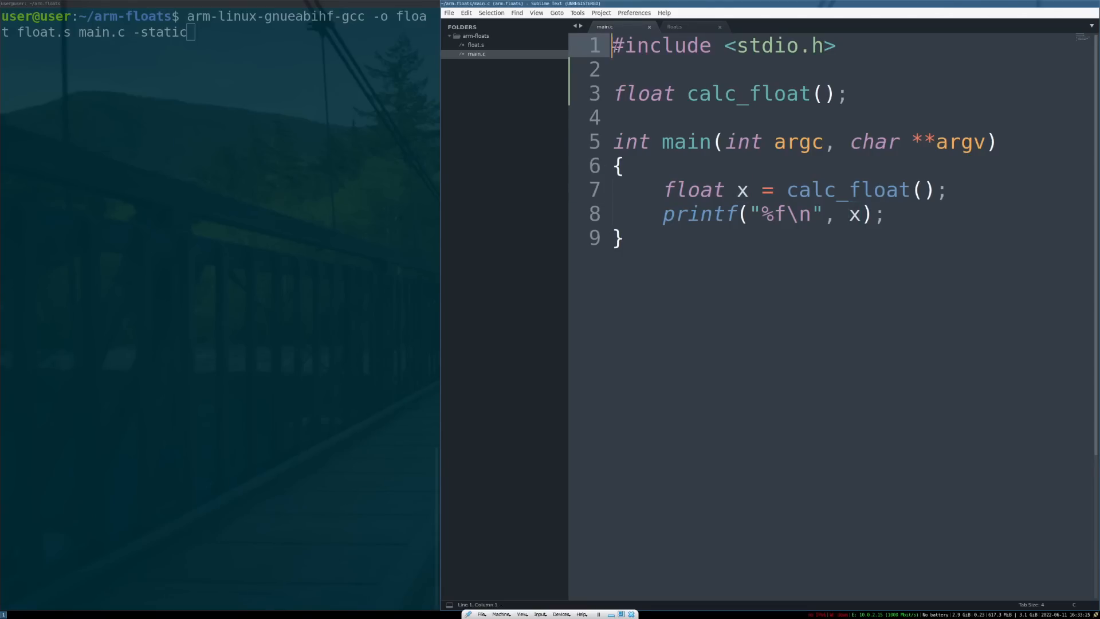
click(617, 69)
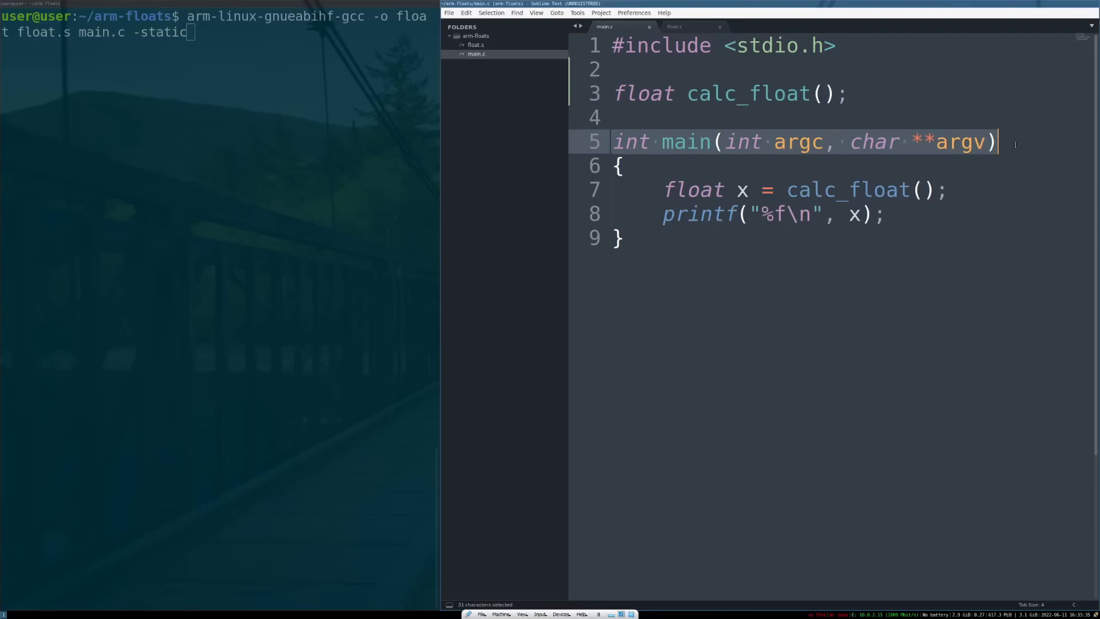
click(867, 215)
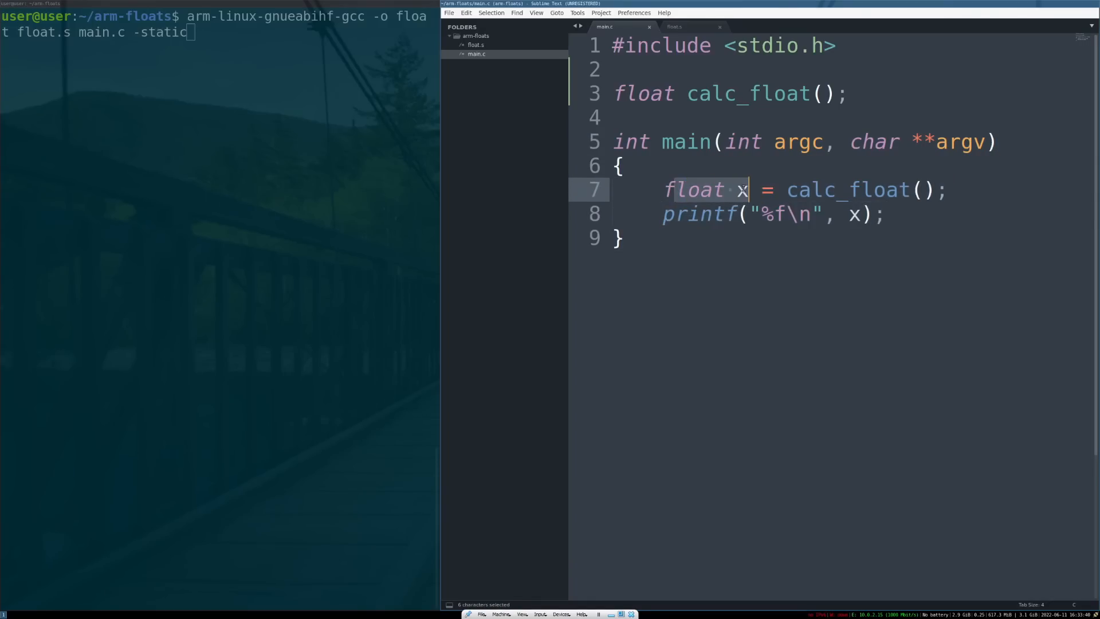
click(674, 26)
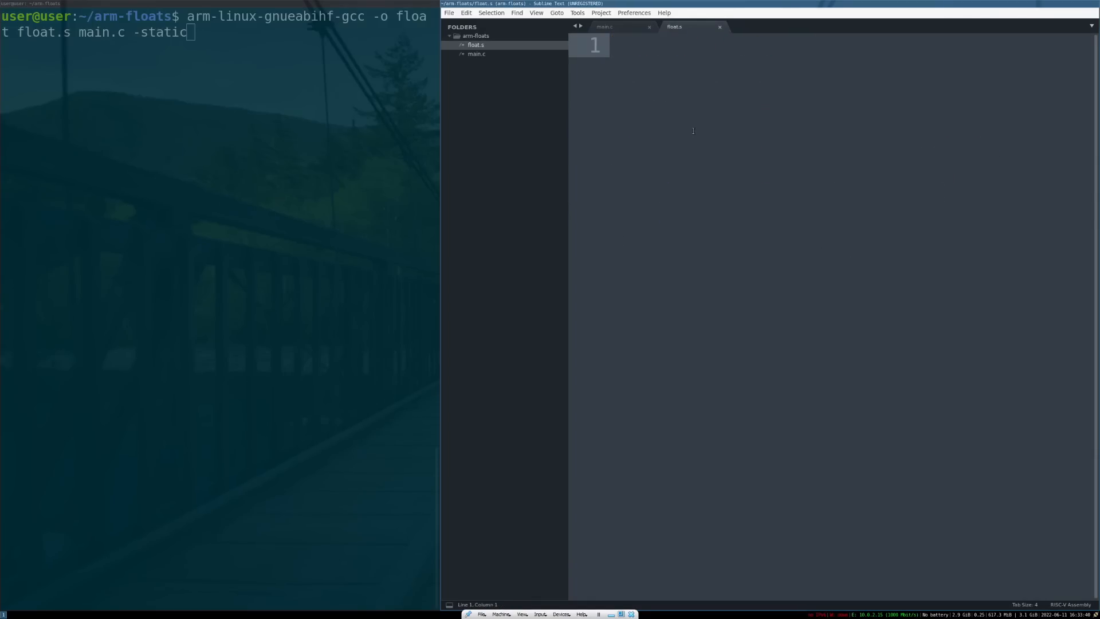
click(614, 45)
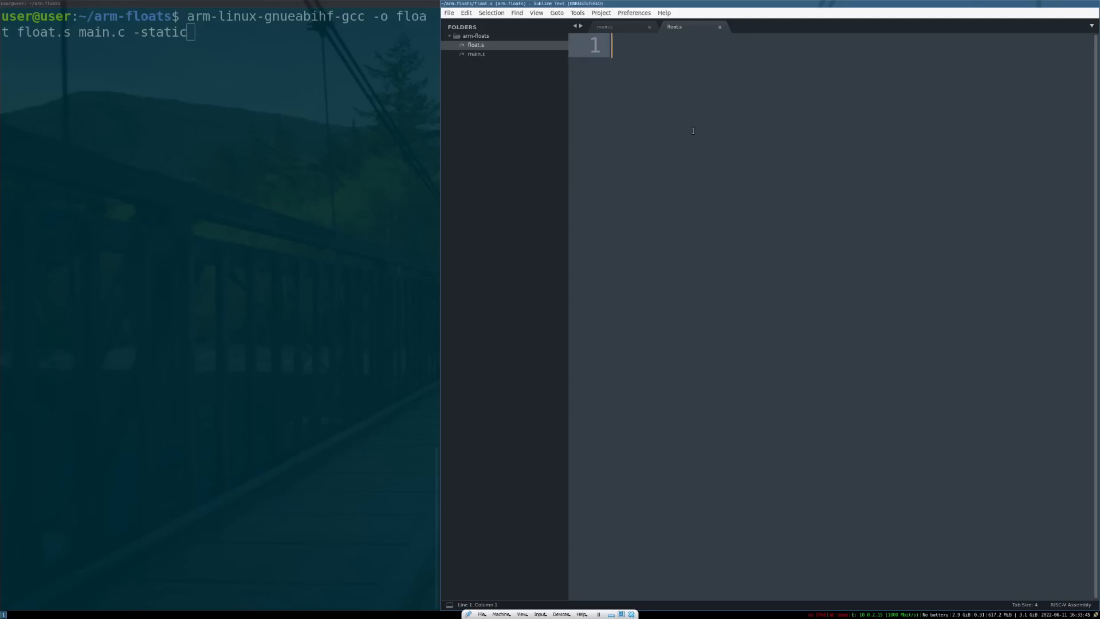
key(Return)
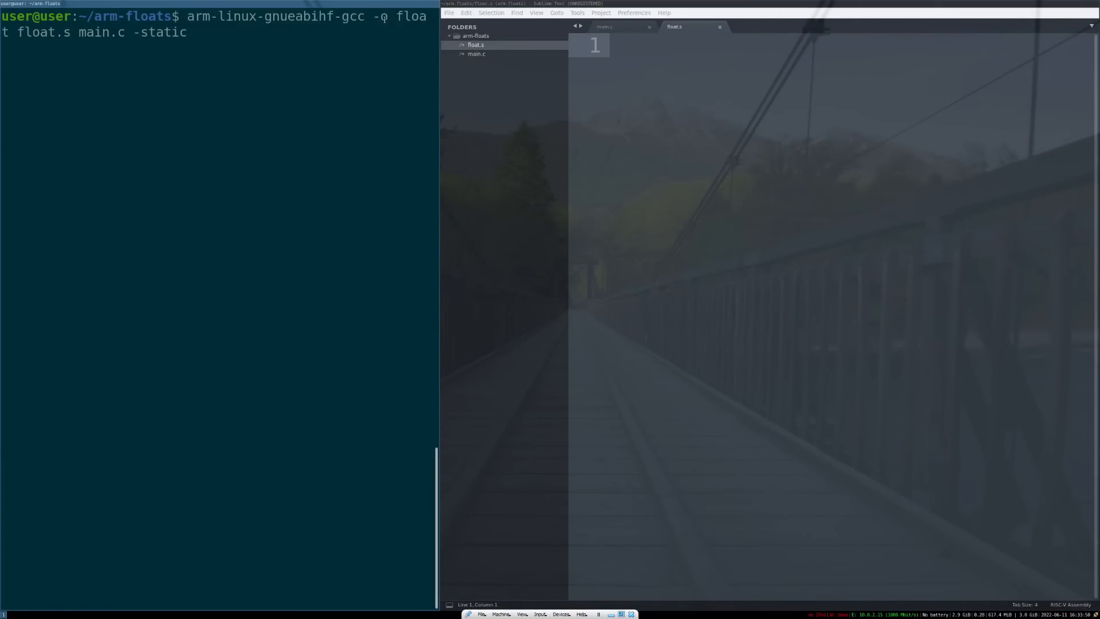
text(oat x = calc_float();)
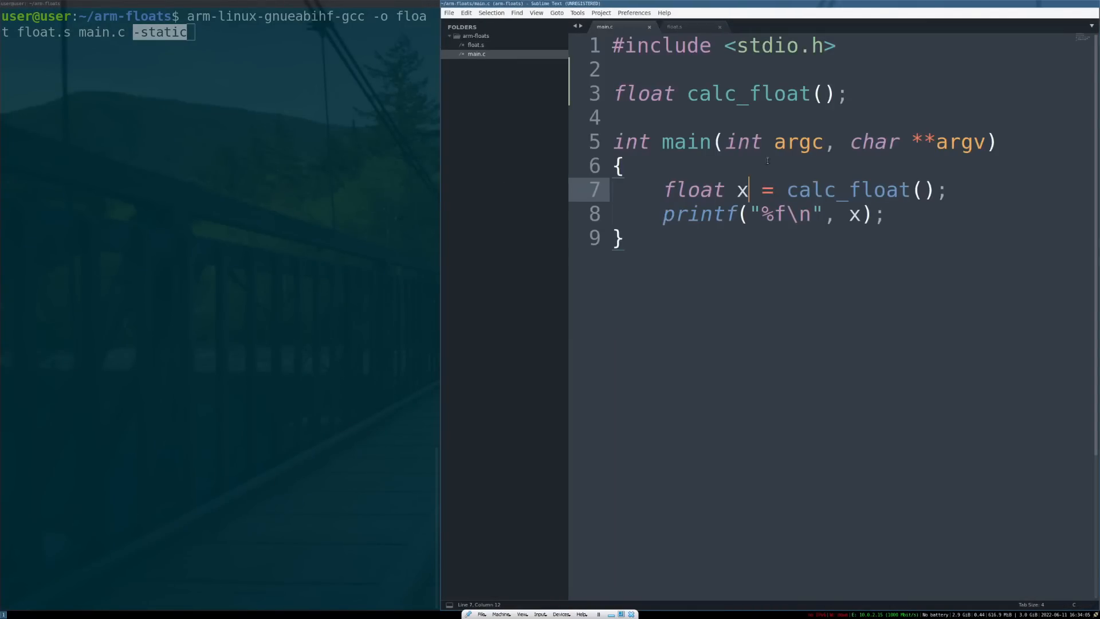
click(620, 237)
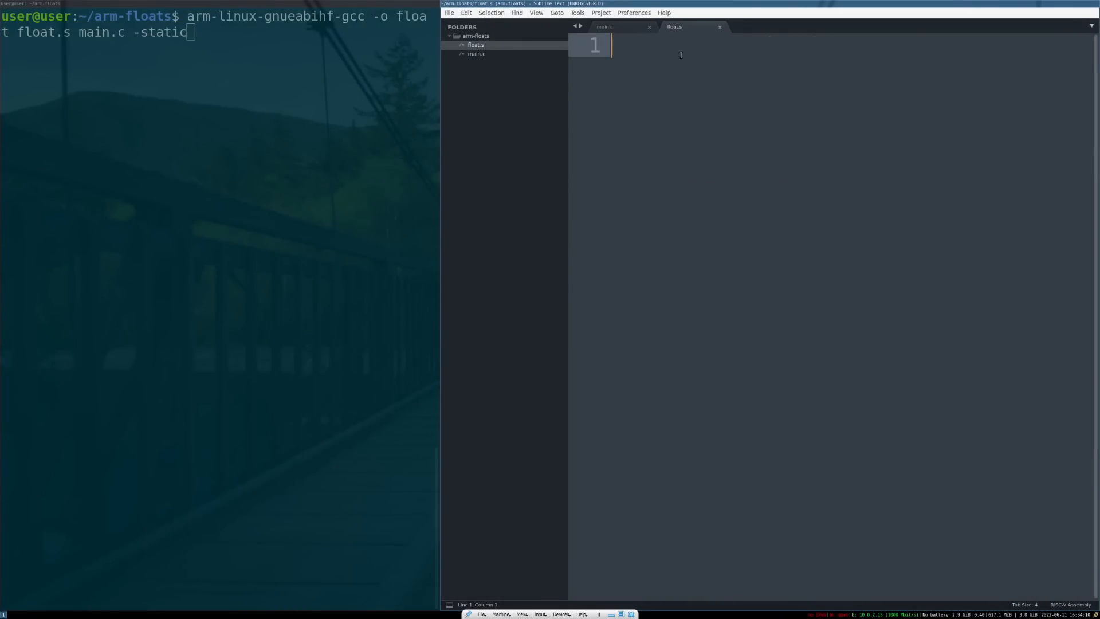
Begin float.s with the .thumb directive and a calc_float: label, saving the file
text(.thumb)
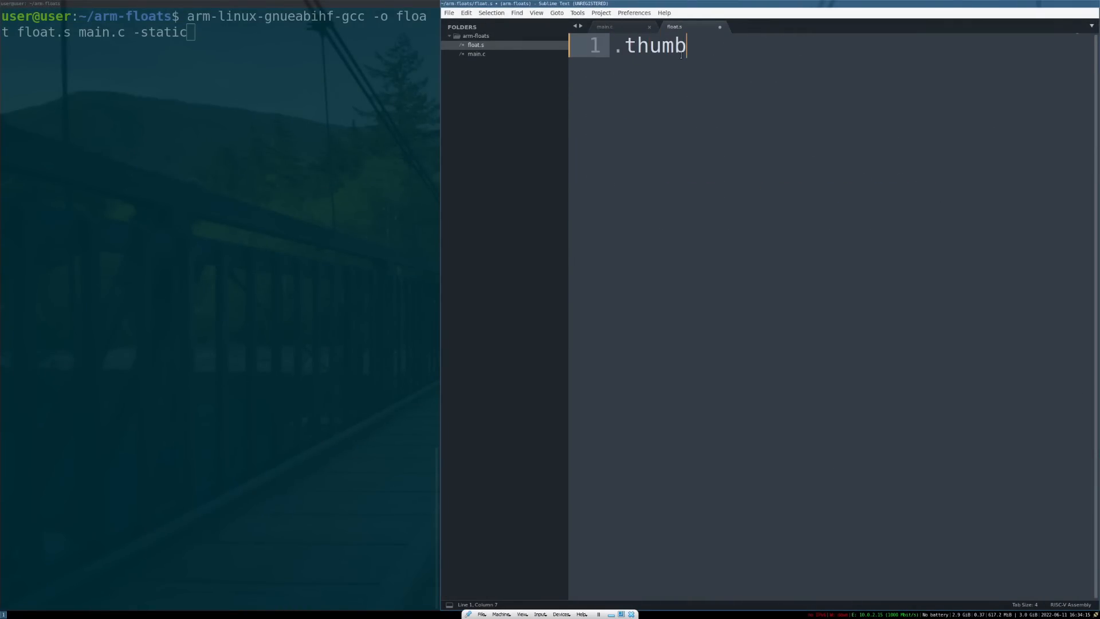
key(ctrl+s)
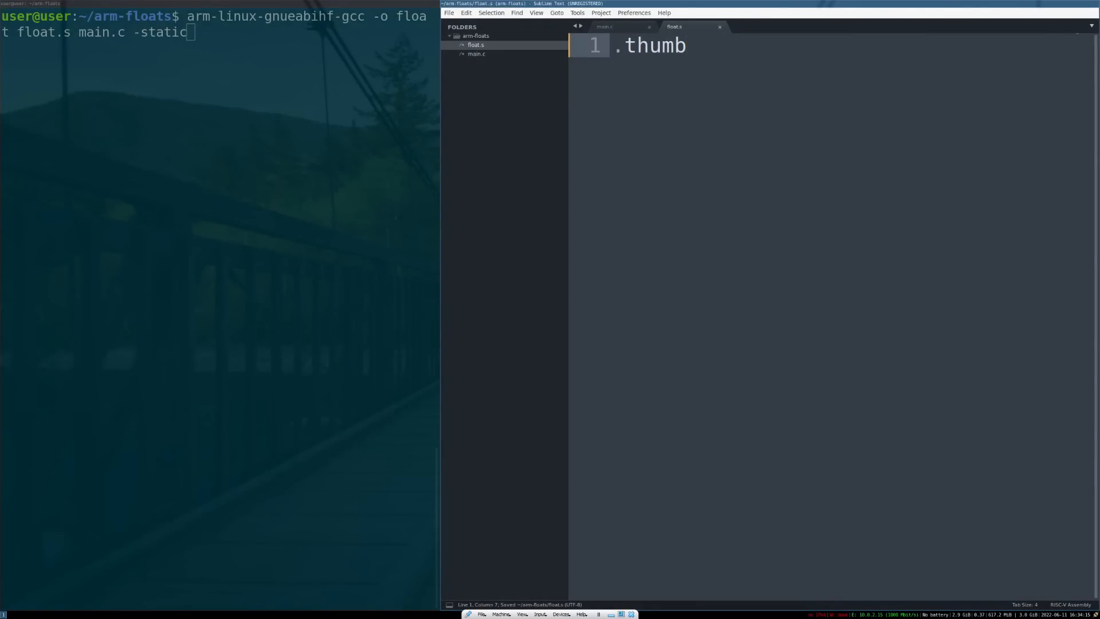
key(Return)
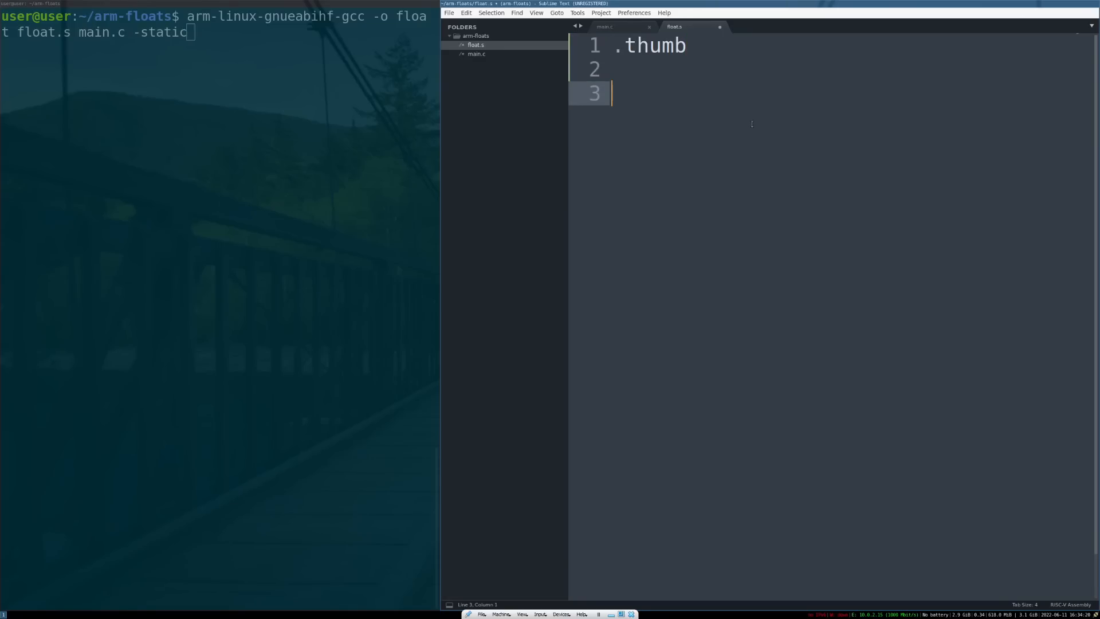
text(calc_float:)
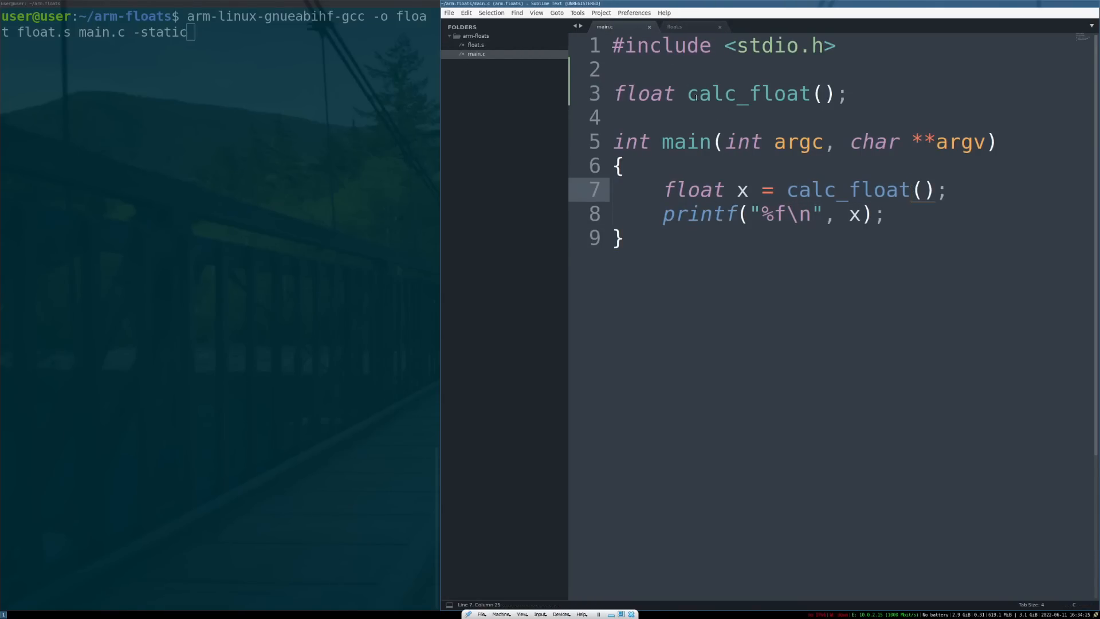
click(674, 27)
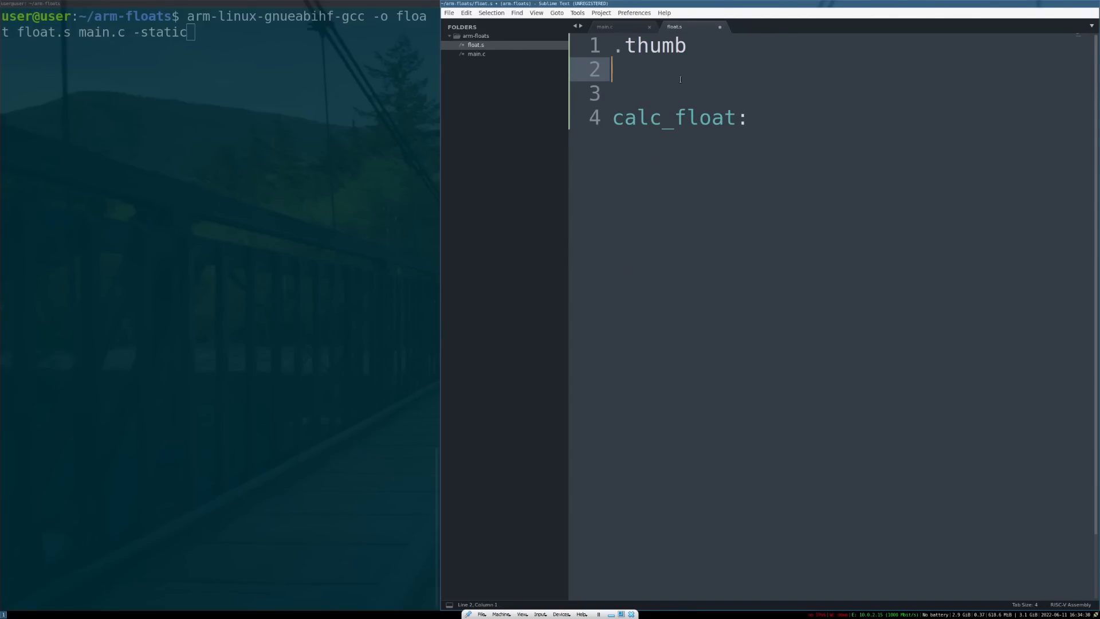
Add .global calc_float, .func calc_float and .thumb_func directives above the label
text(.global)
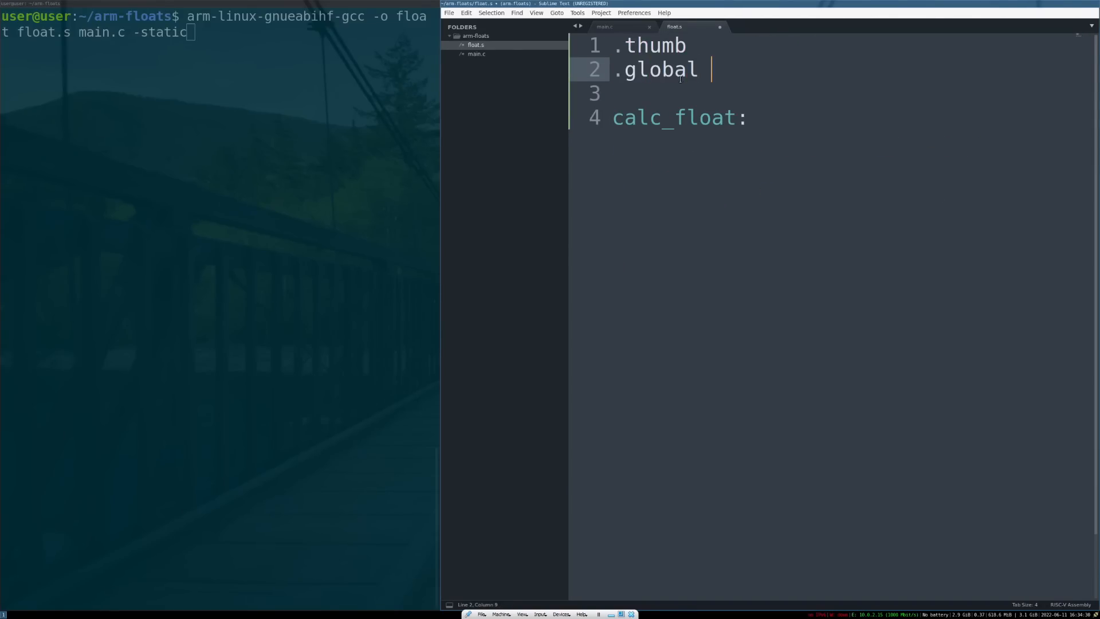
text(calc_float)
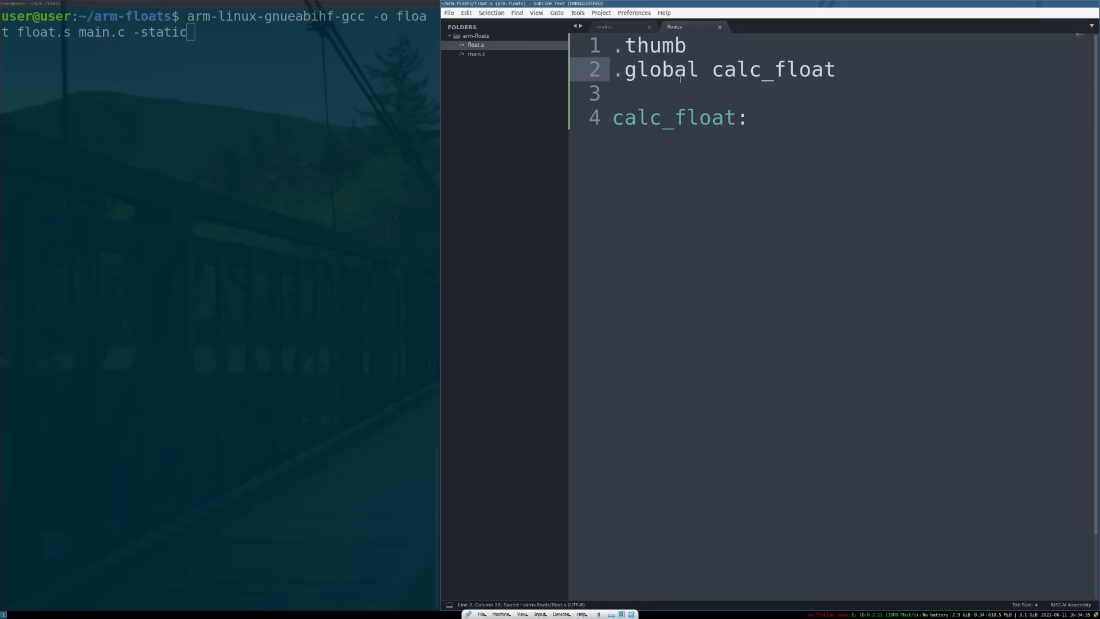
text(.fu)
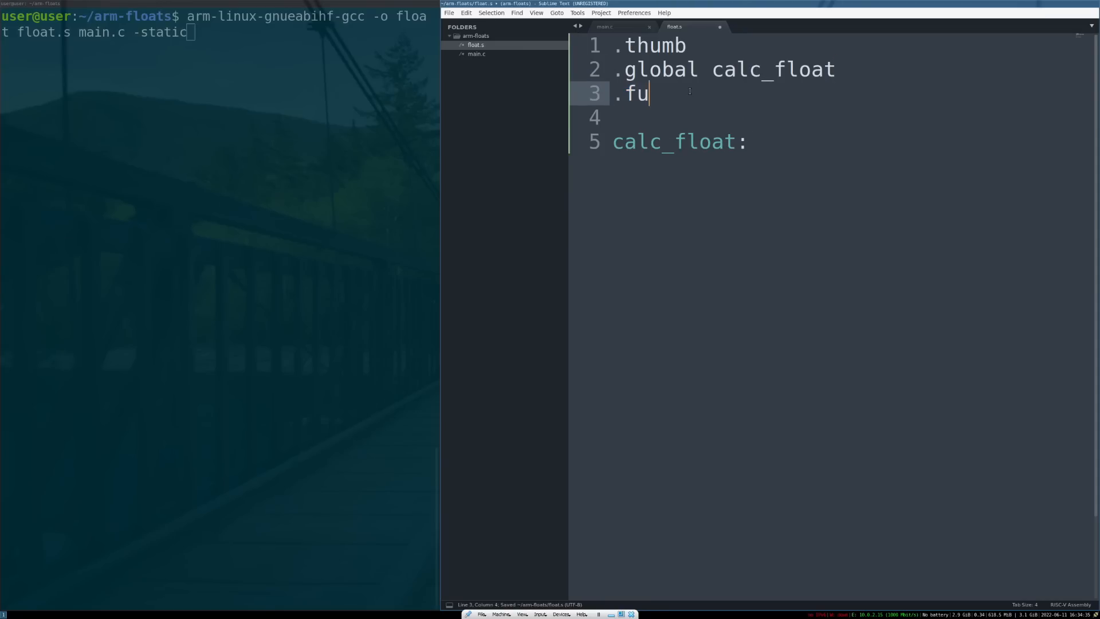
text(nc)
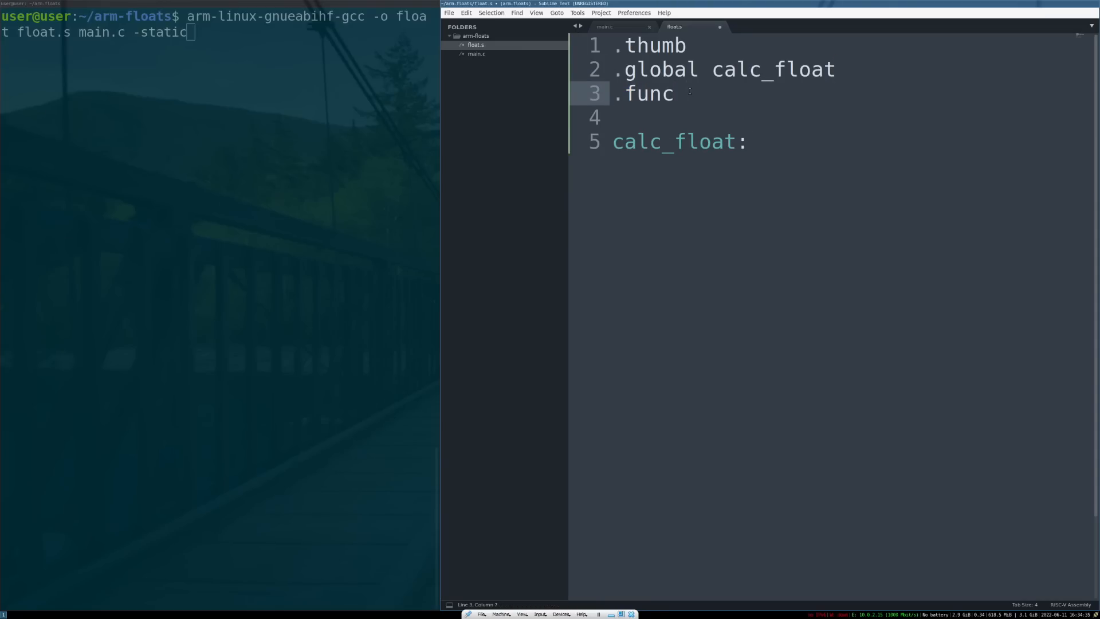
text(calc_float)
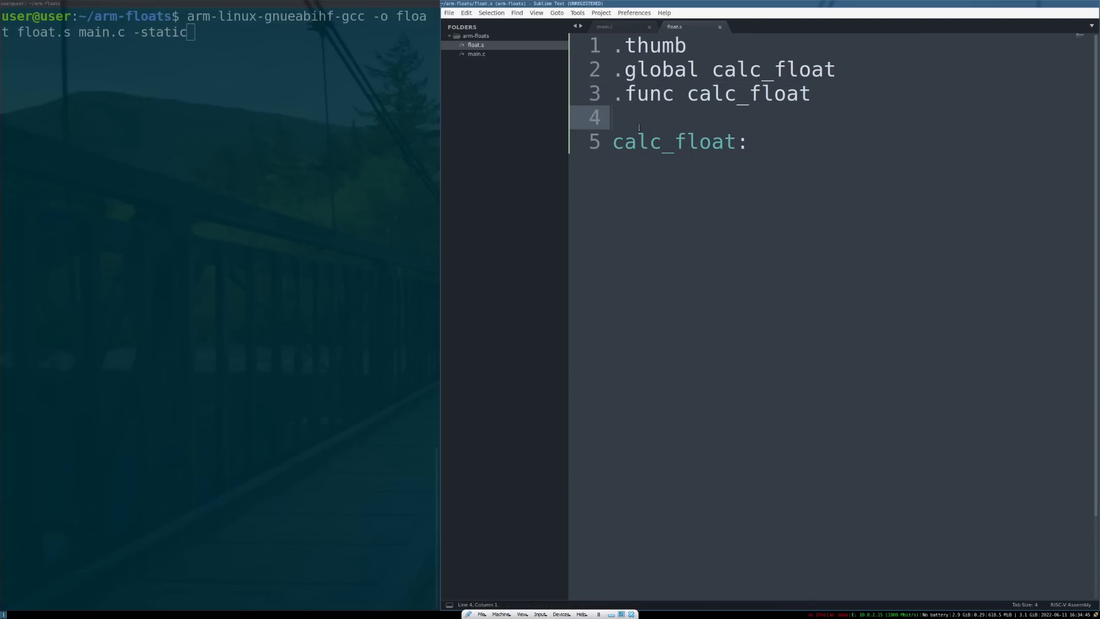
text(.thumb)
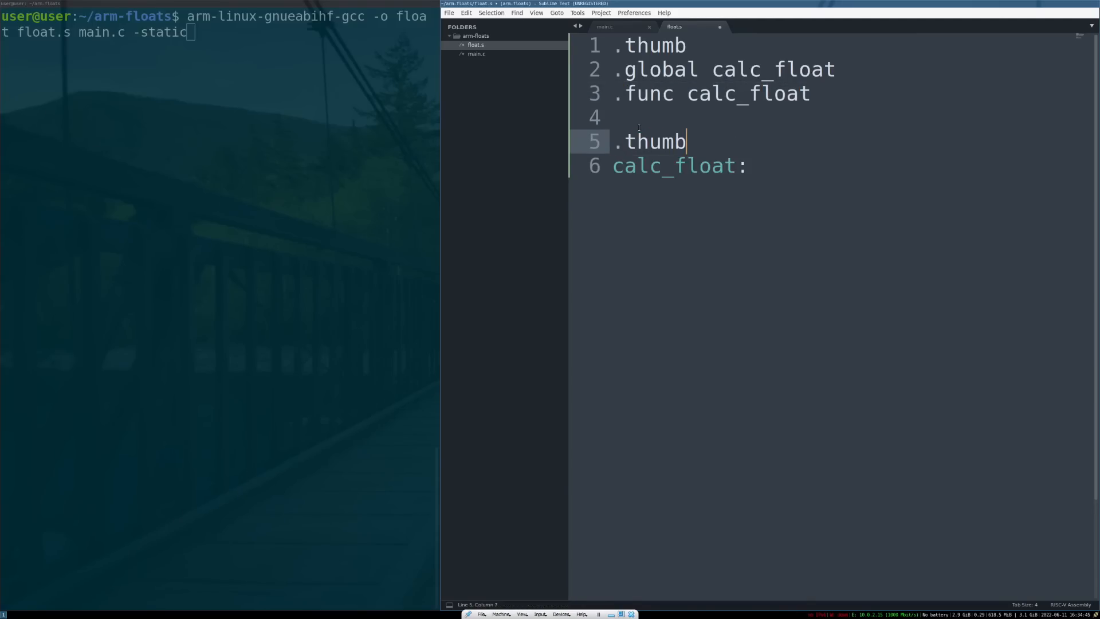
text(_func)
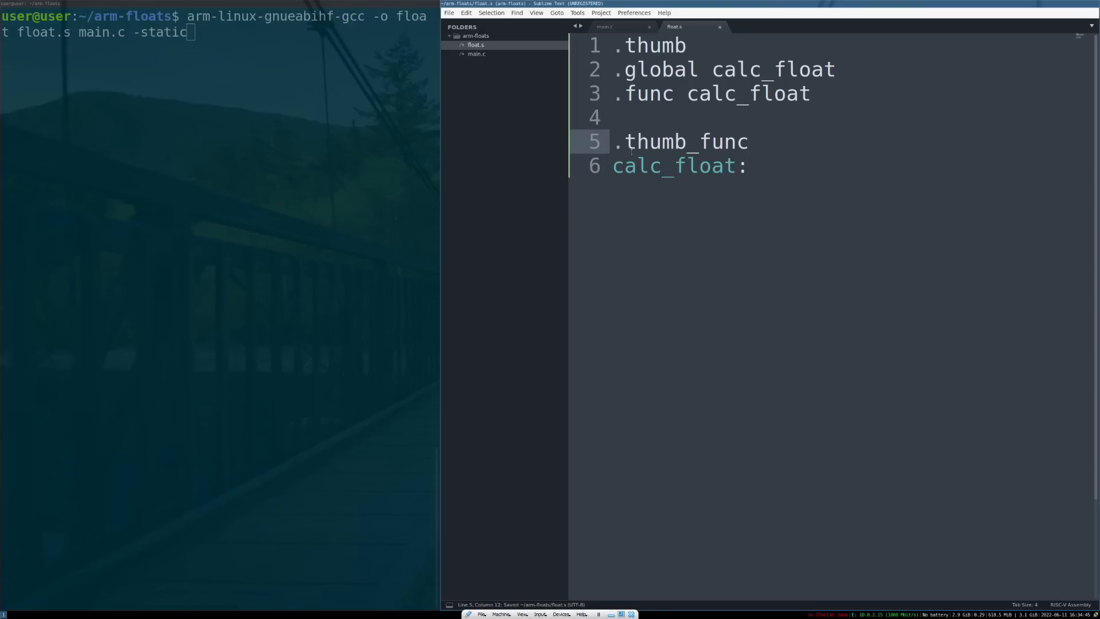
Give calc_float a body consisting of a single bx lr return
click(751, 165)
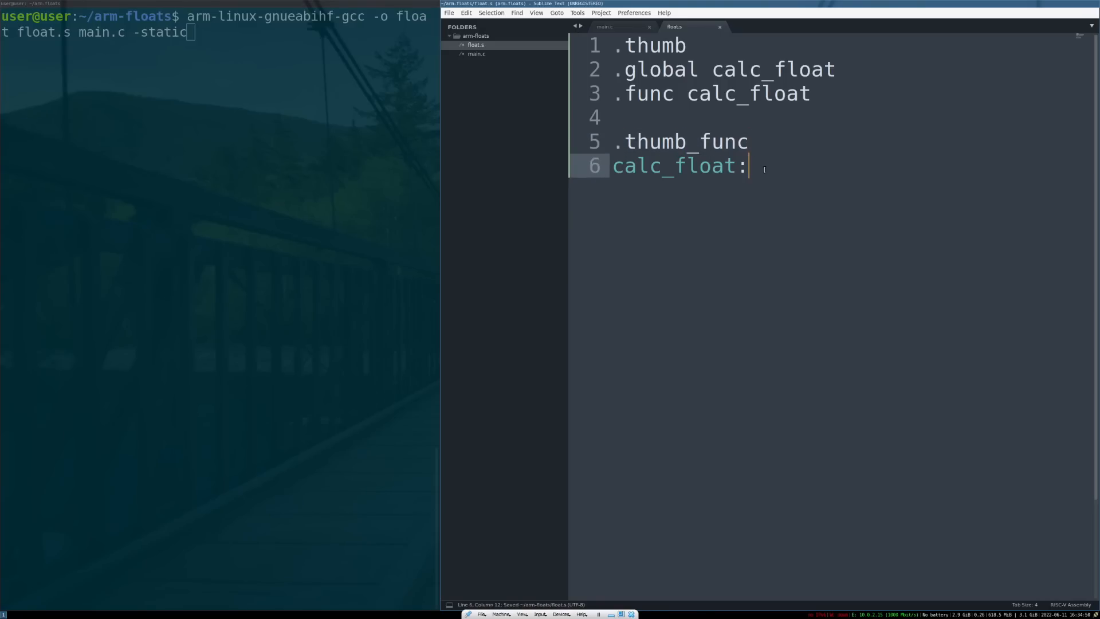
key(Return)
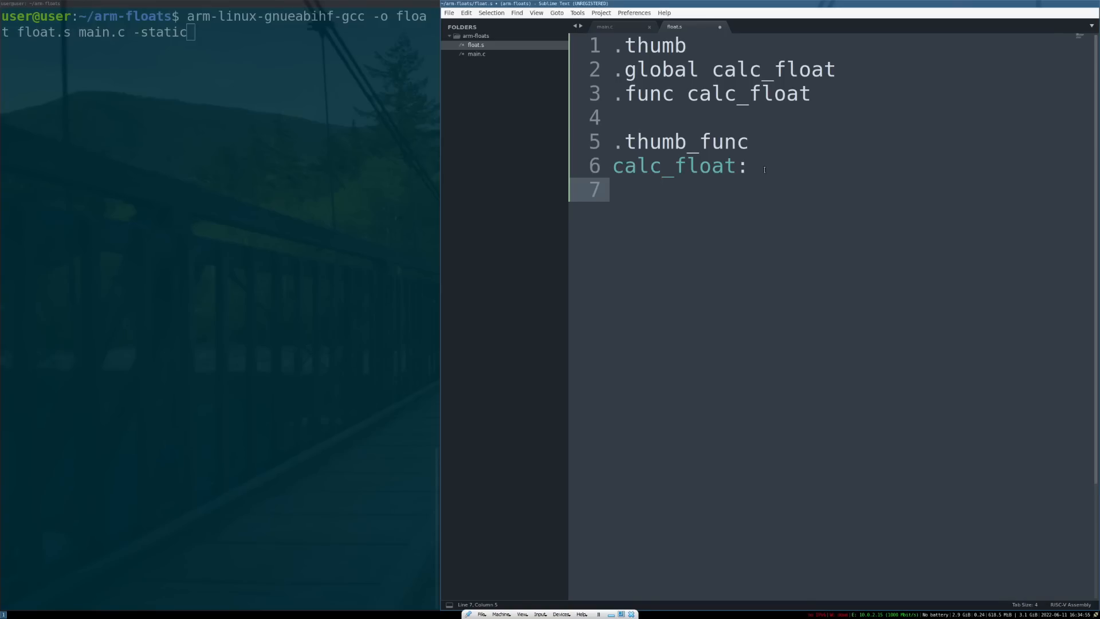
text(bx lr)
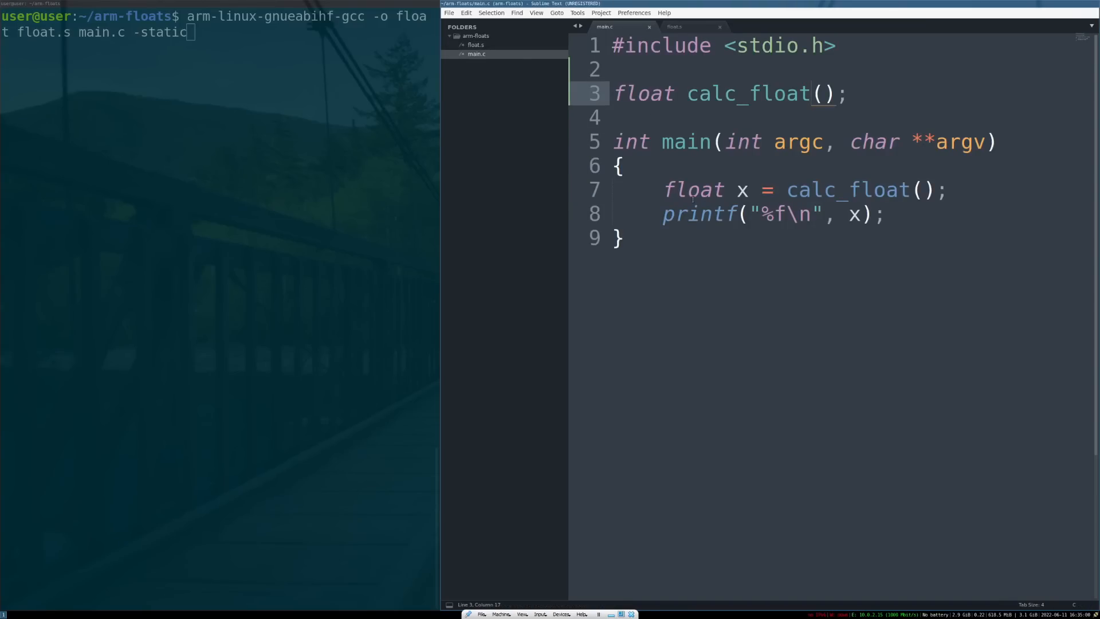
Compile float.s and main.c with arm-linux-gnueabihf-gcc and run ./float, which prints a garbage value
triple_click(771, 190)
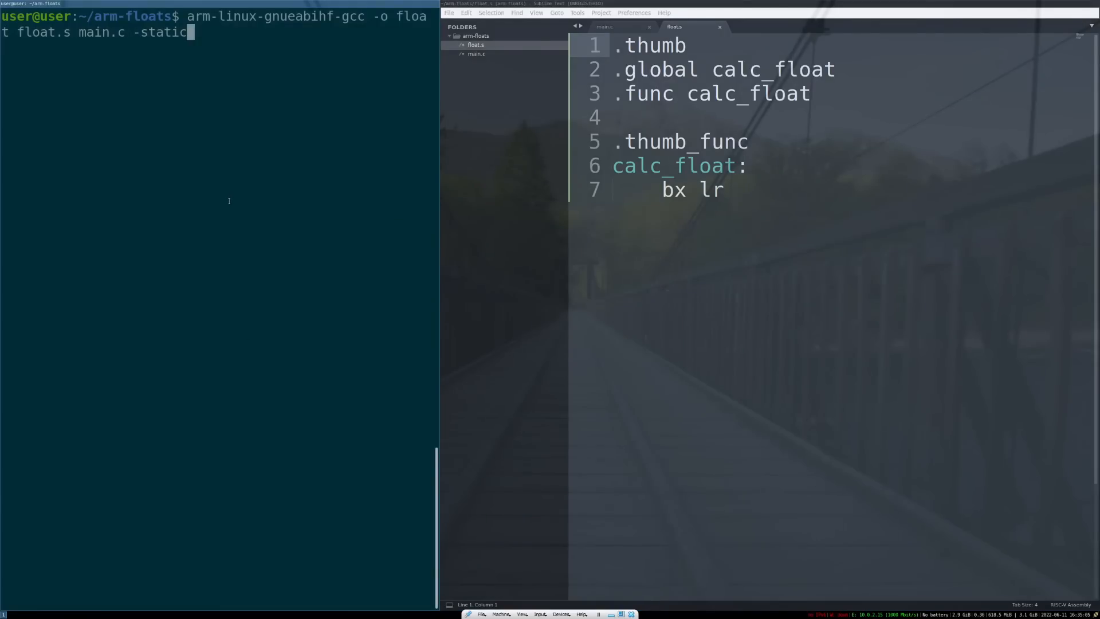
key(Return)
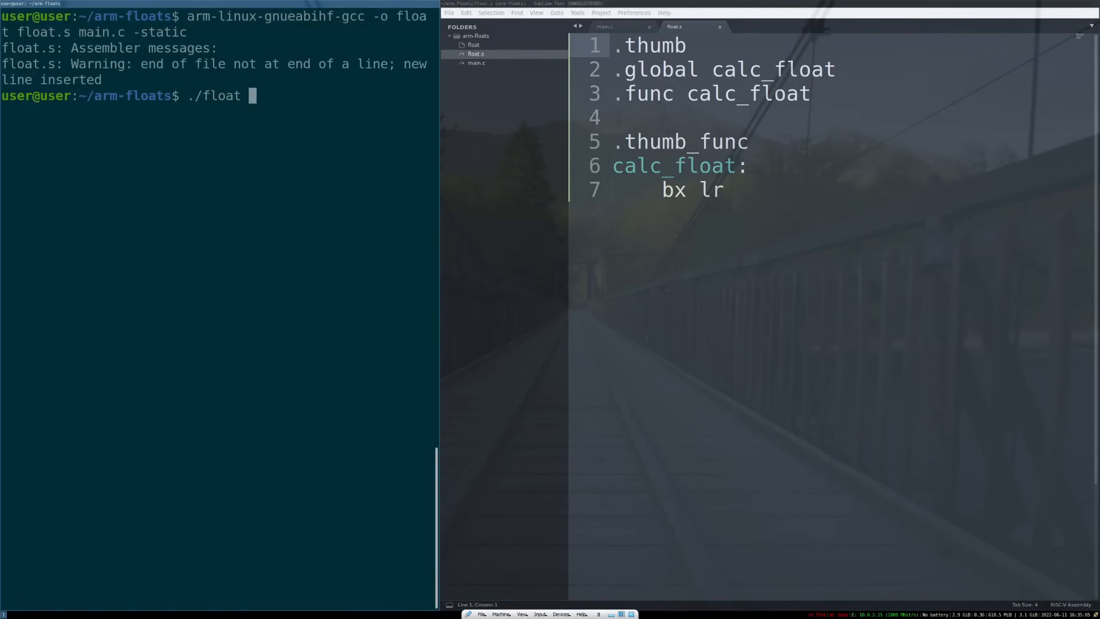
key(Return)
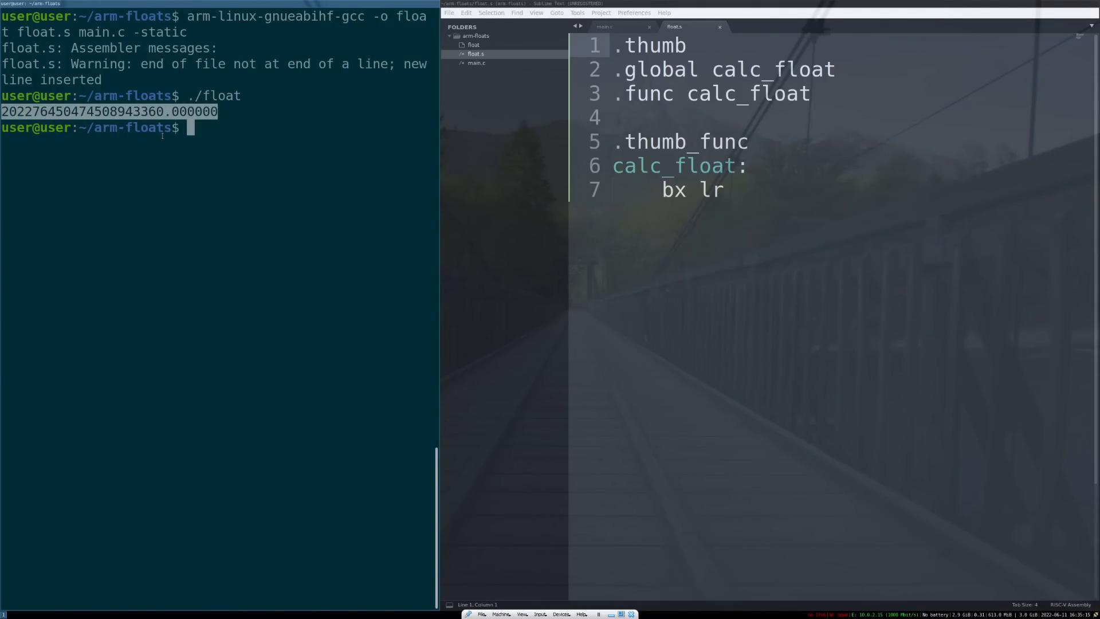
click(750, 165)
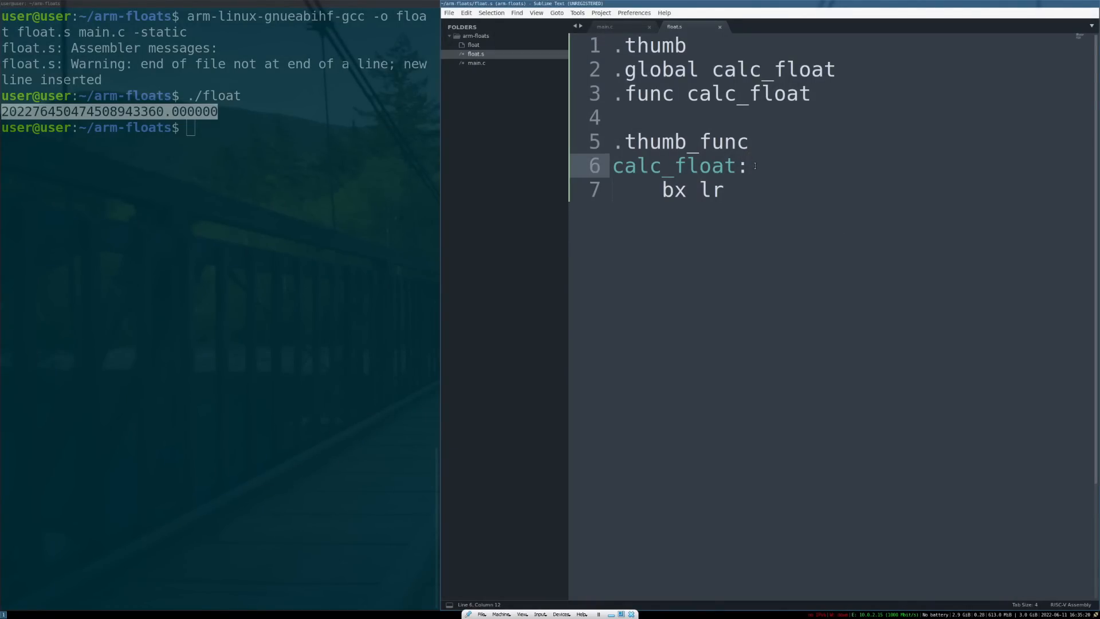
Define val1 as .float 4.20 and val2 as .float .69 below calc_float
click(724, 189)
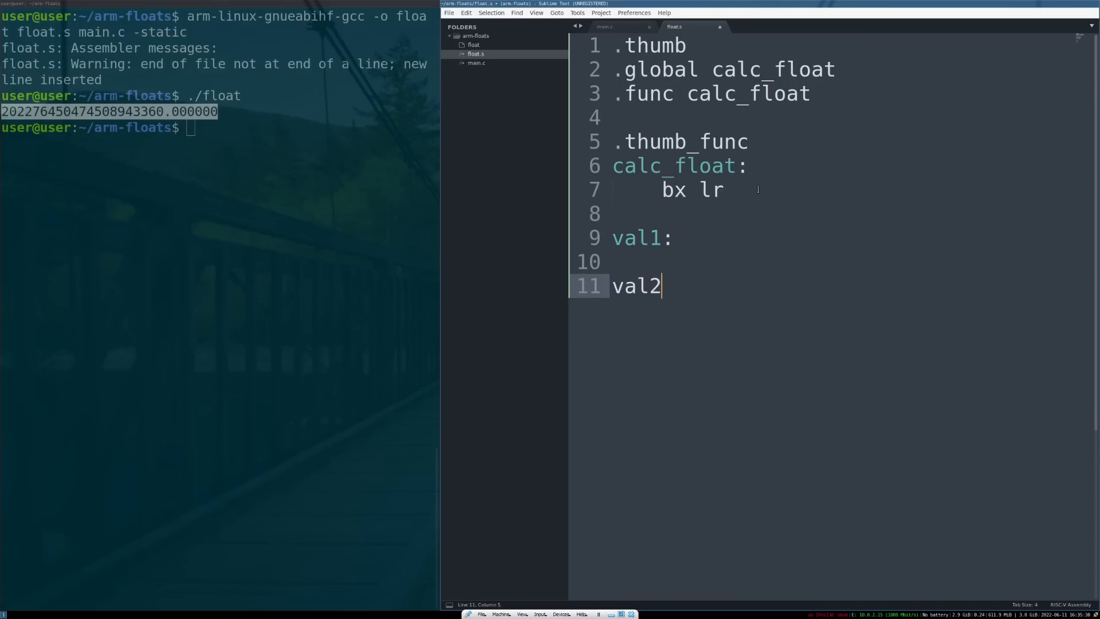
key(Enter)
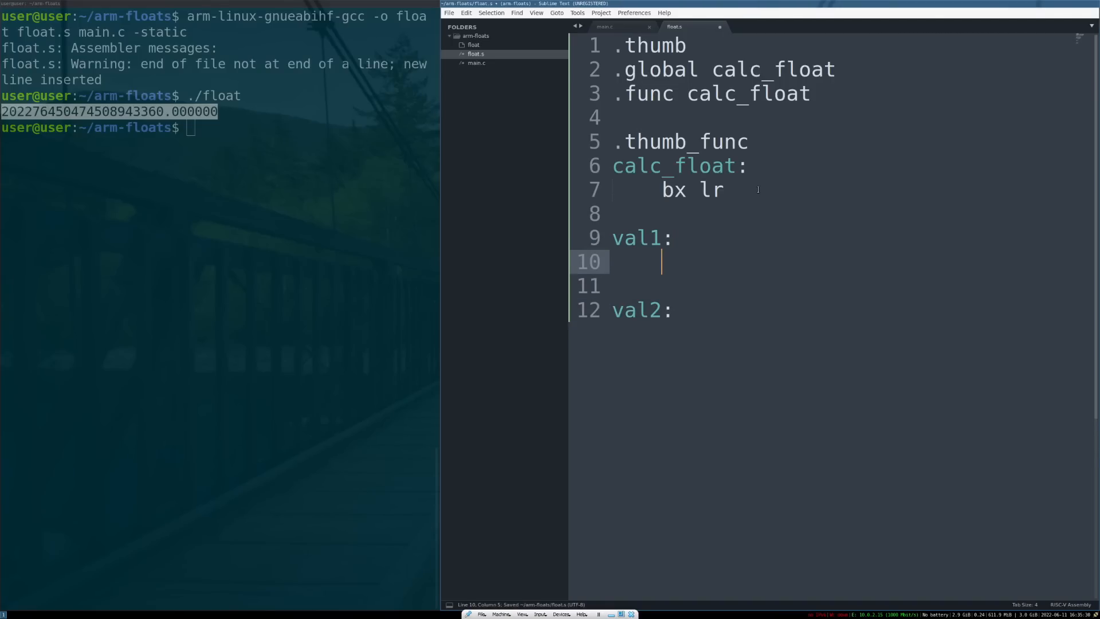
text(.float)
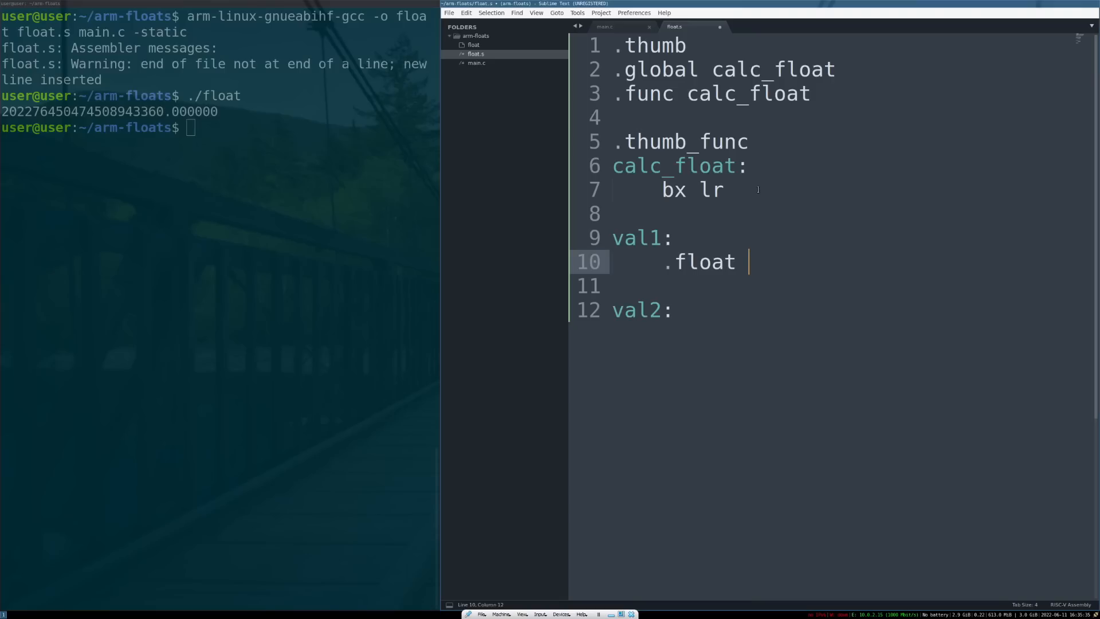
text(4.20)
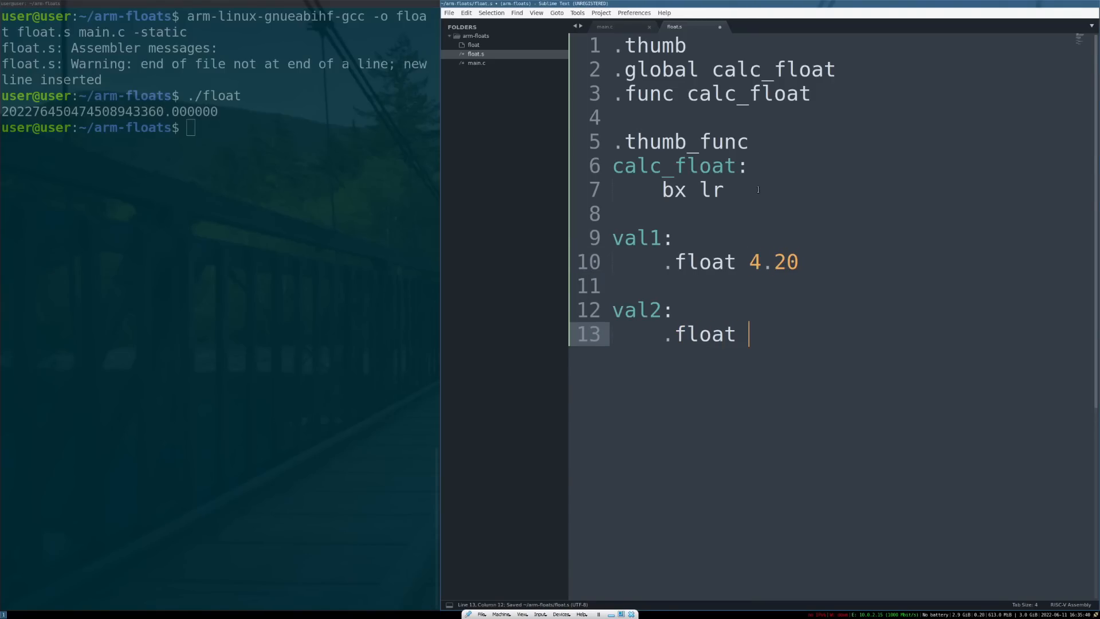
text(.69)
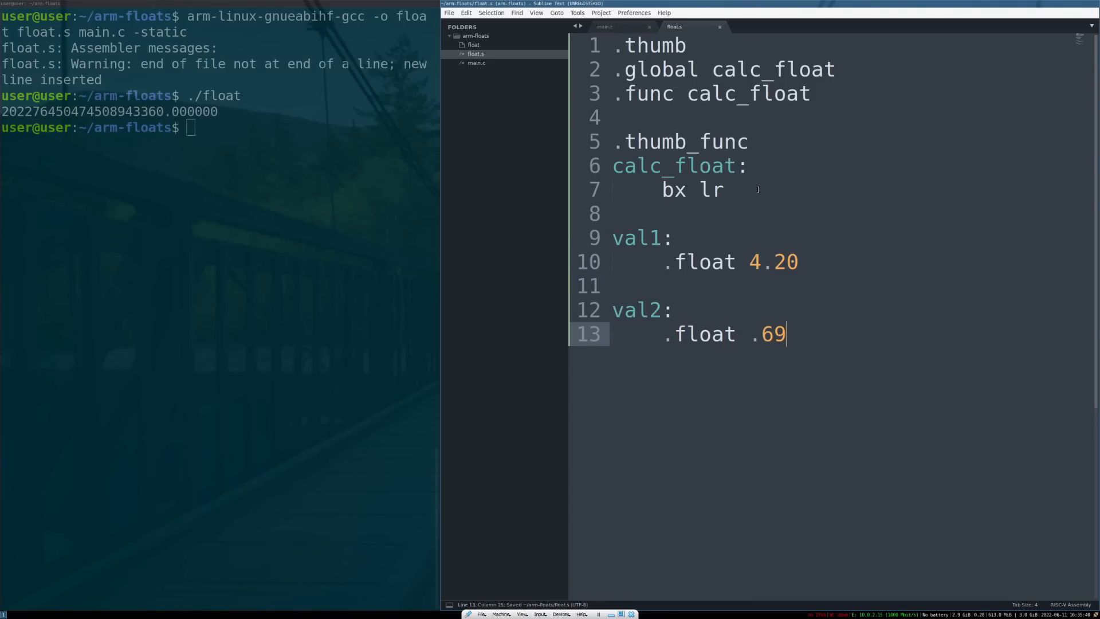
double_click(770, 334)
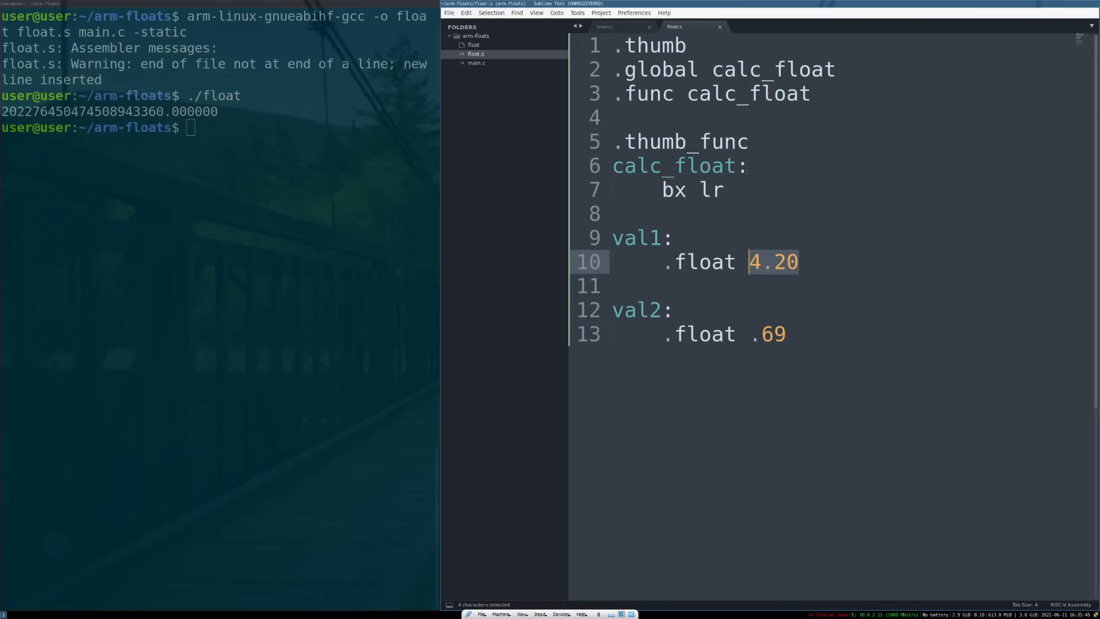
click(748, 165)
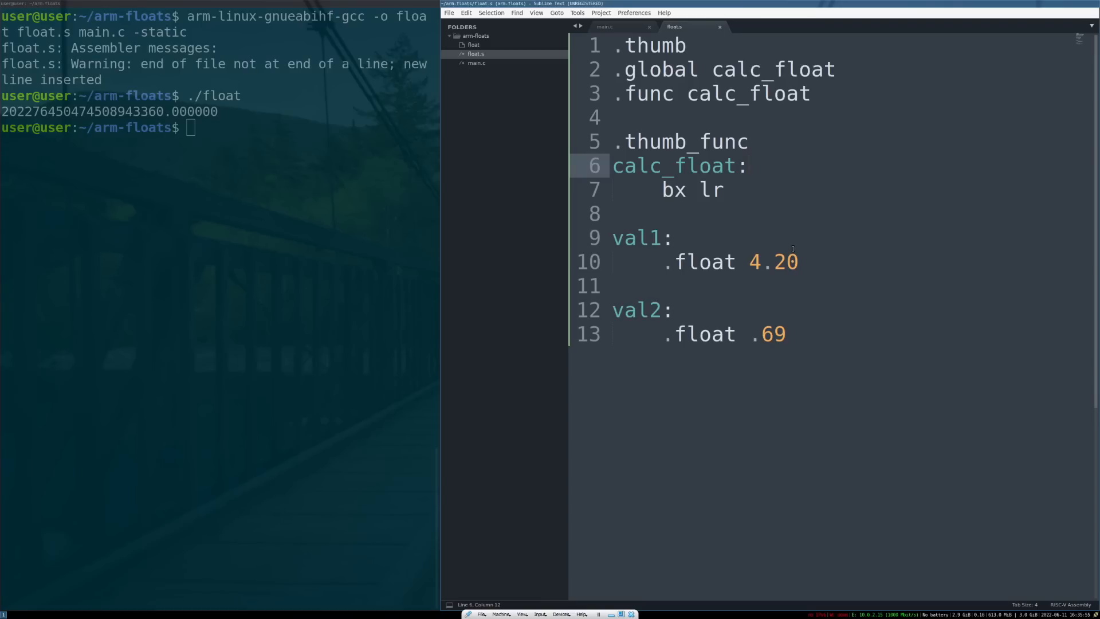
Start calc_float with ldr r0, =val1 and save the file
click(749, 165)
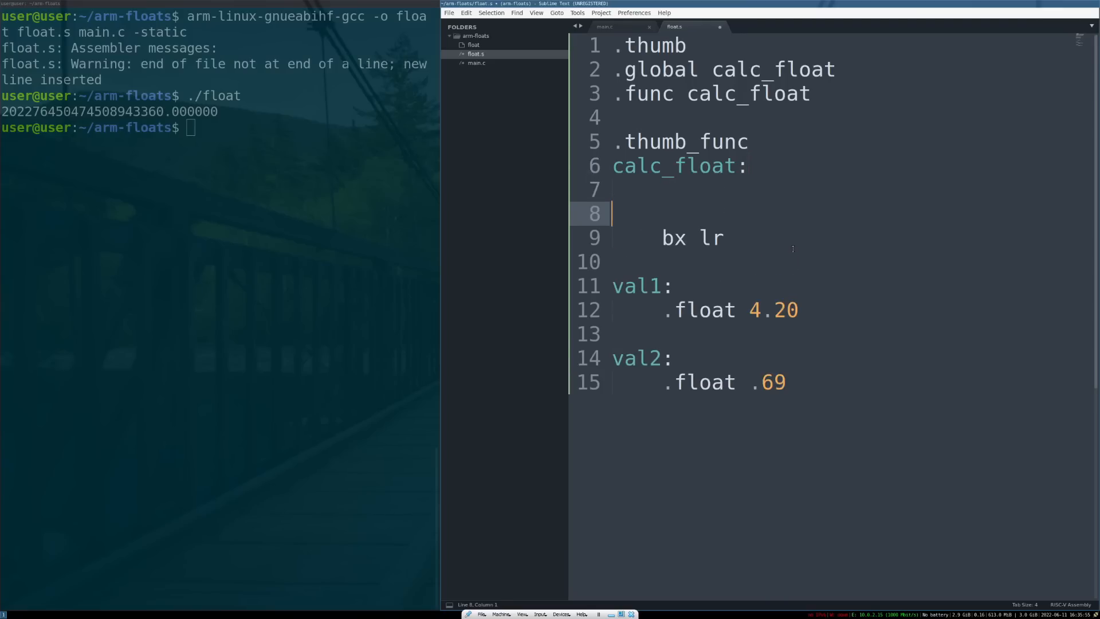
text(ldr)
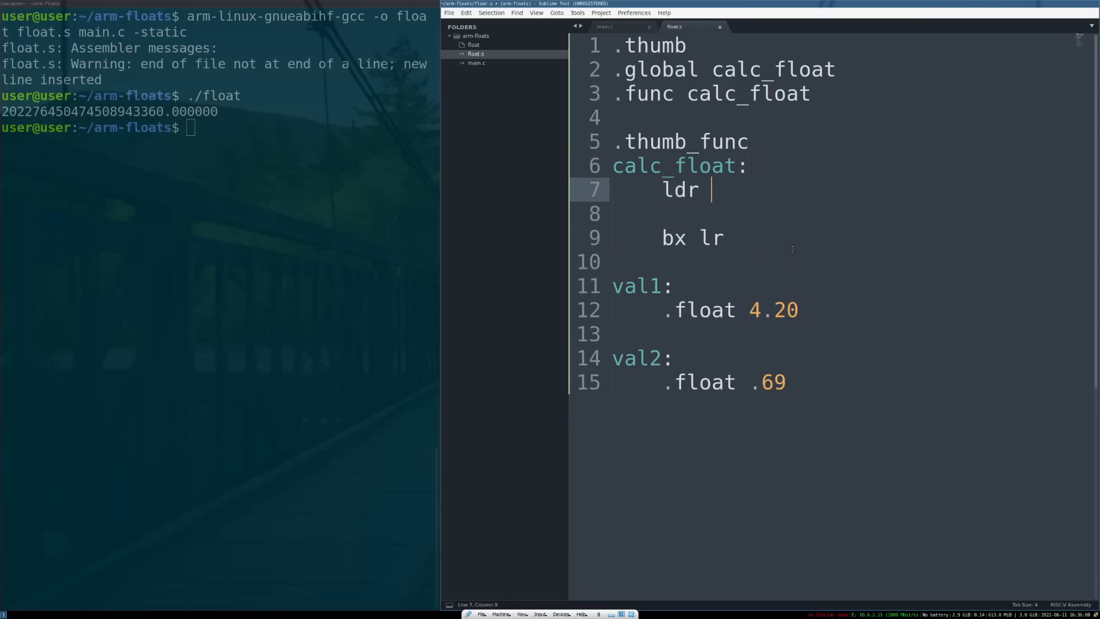
text(r0, =val1)
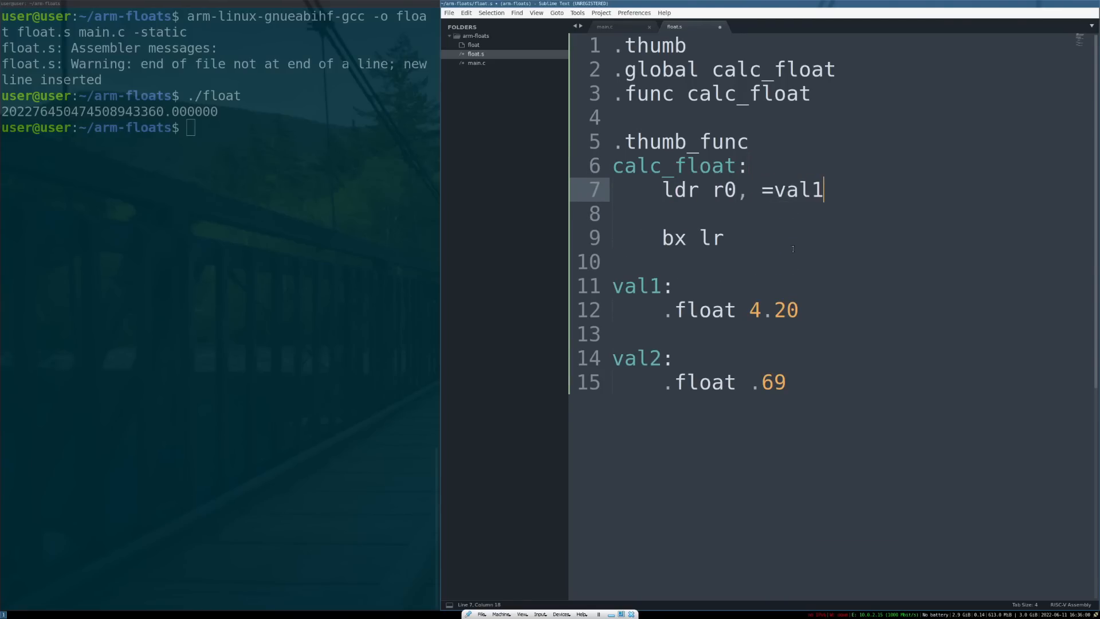
key(ctrl+s)
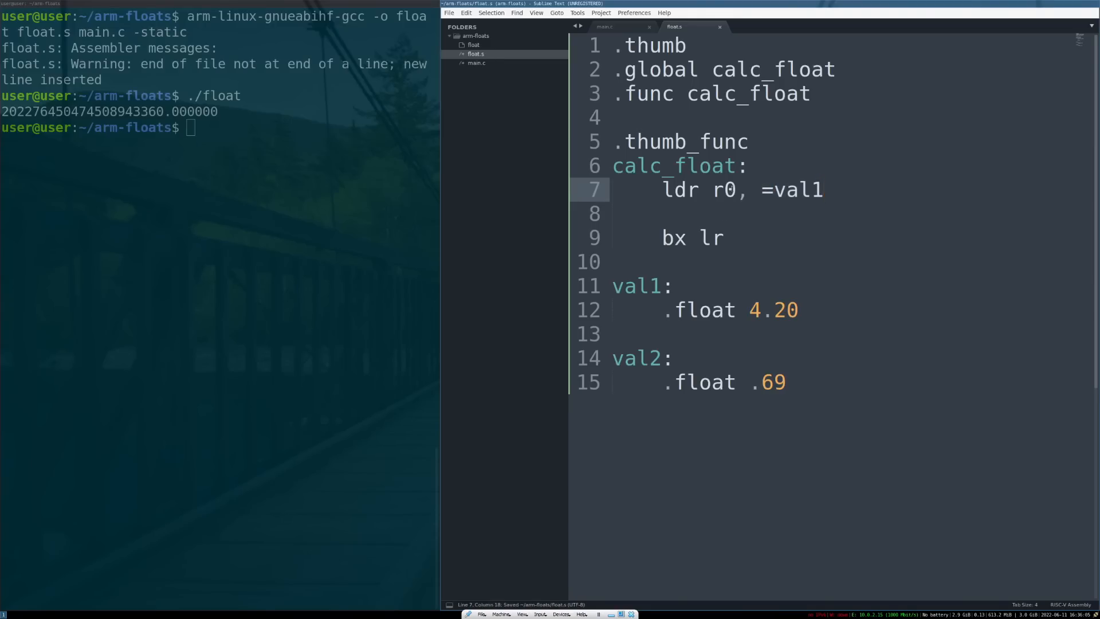
click(733, 189)
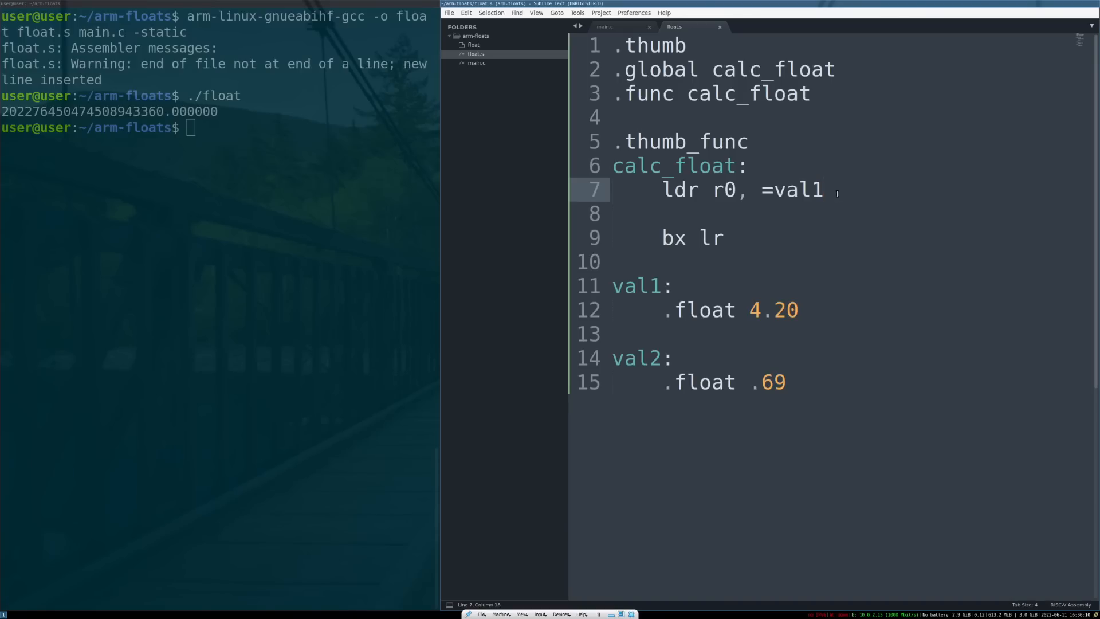
Add vldr s0, [r0] to load the first constant into s0, briefly trying d0 before keeping s0
text(v)
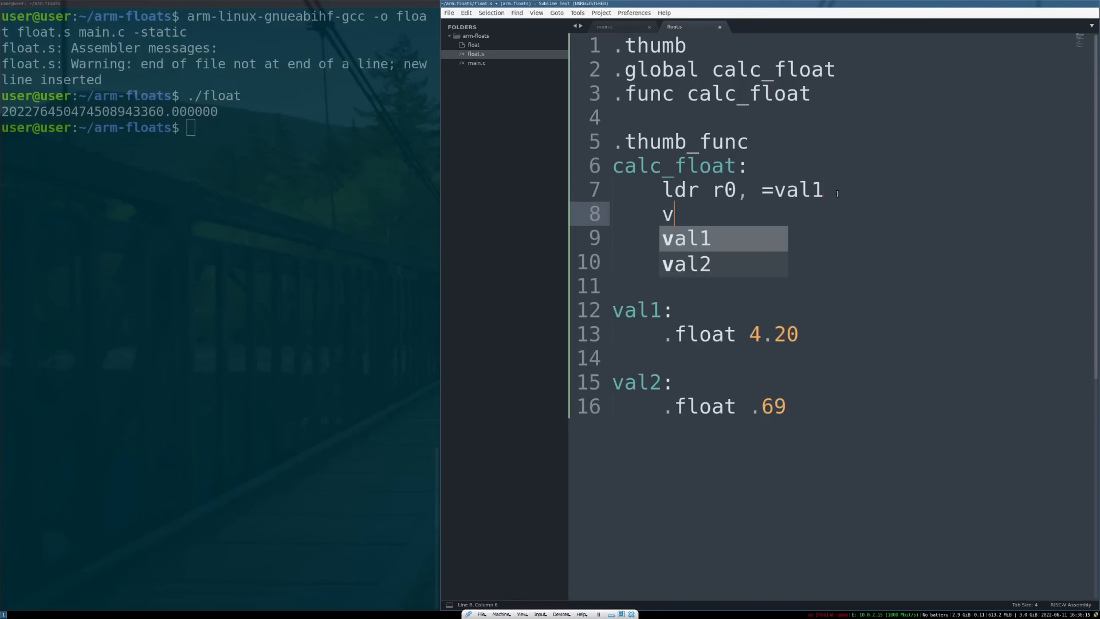
text(ldr)
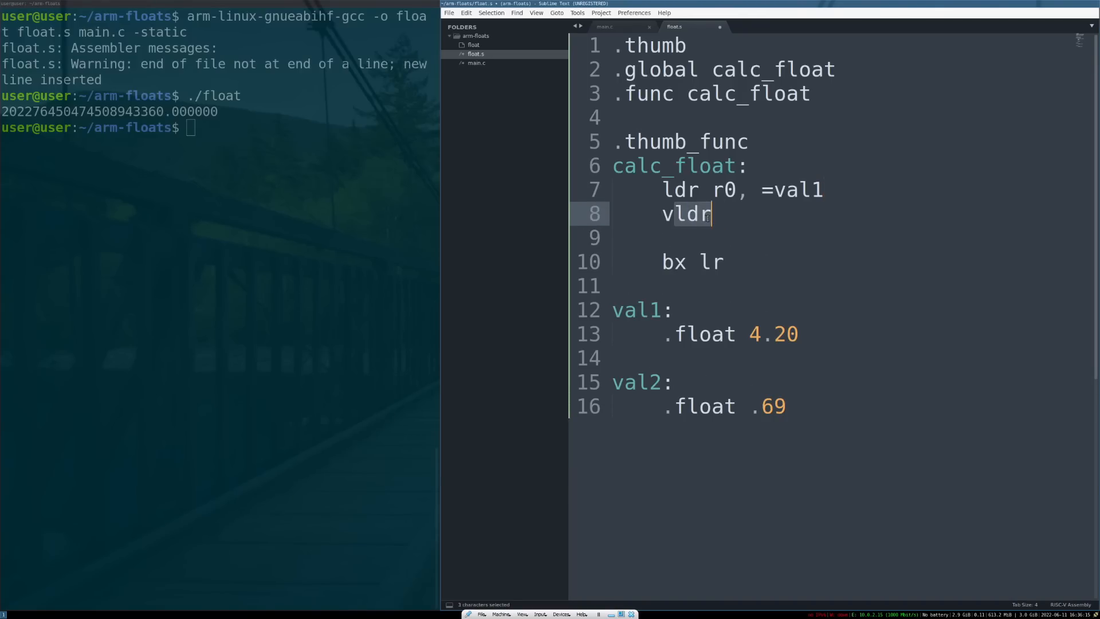
click(690, 214)
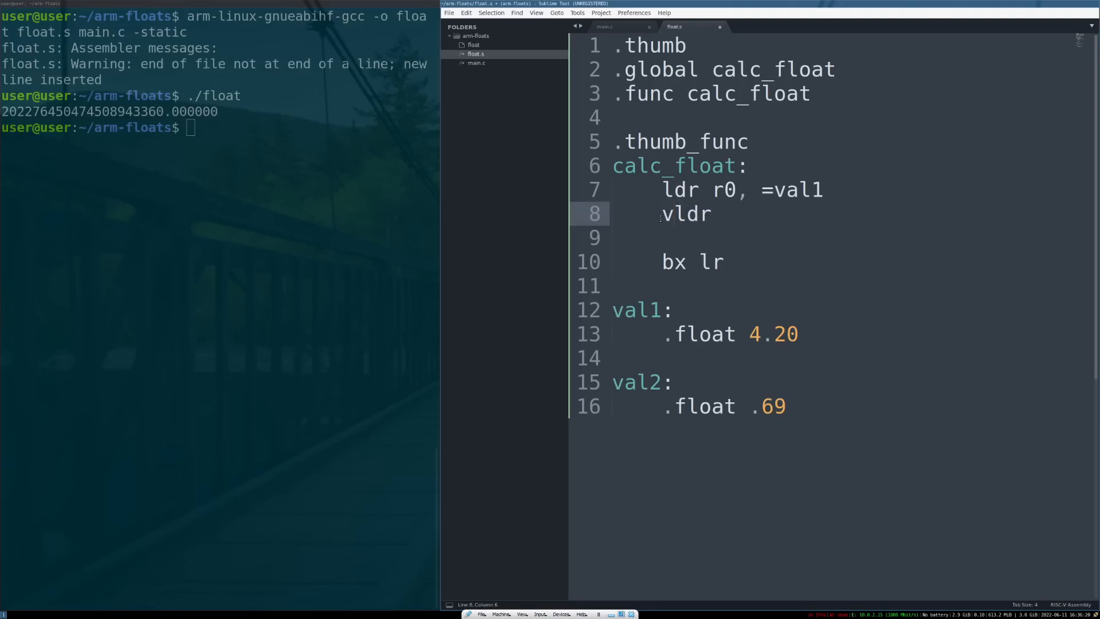
double_click(685, 215)
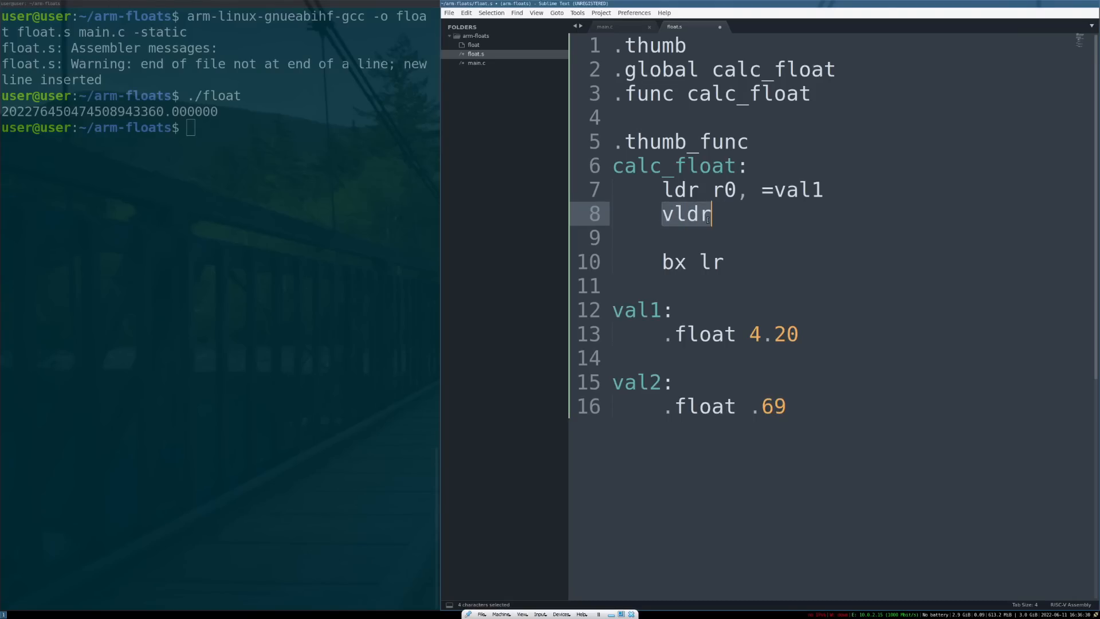
click(783, 225)
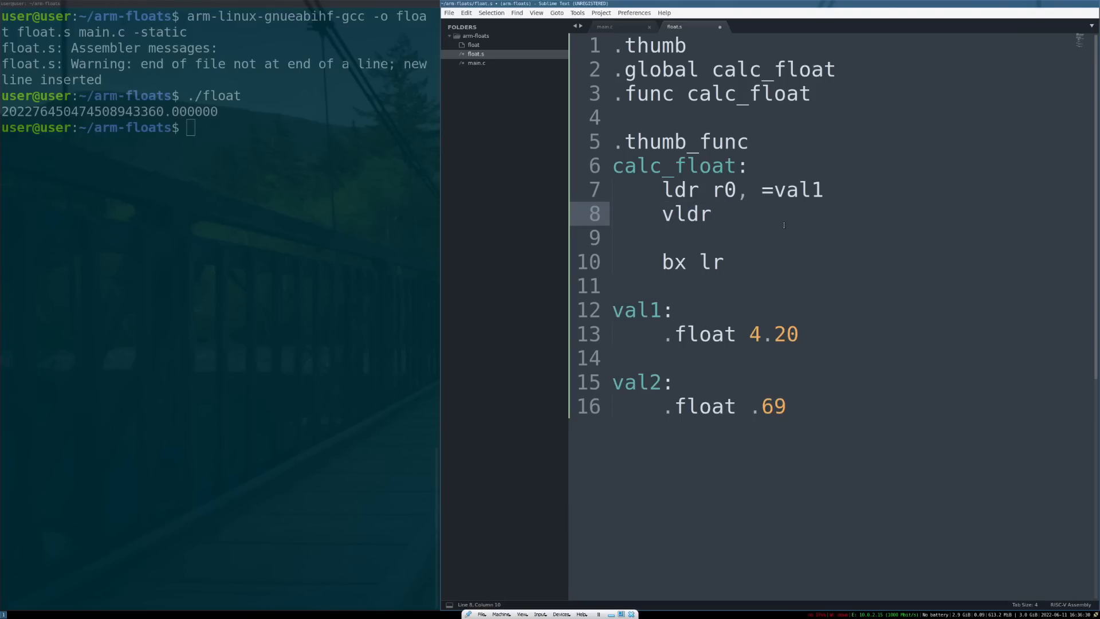
text(s)
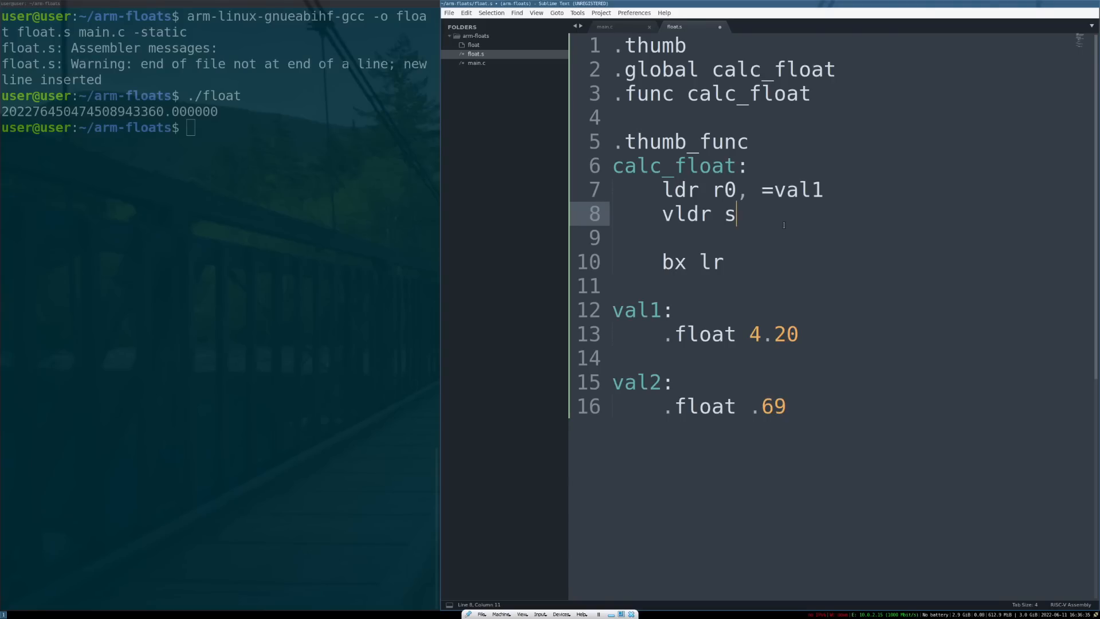
text(0, [r0])
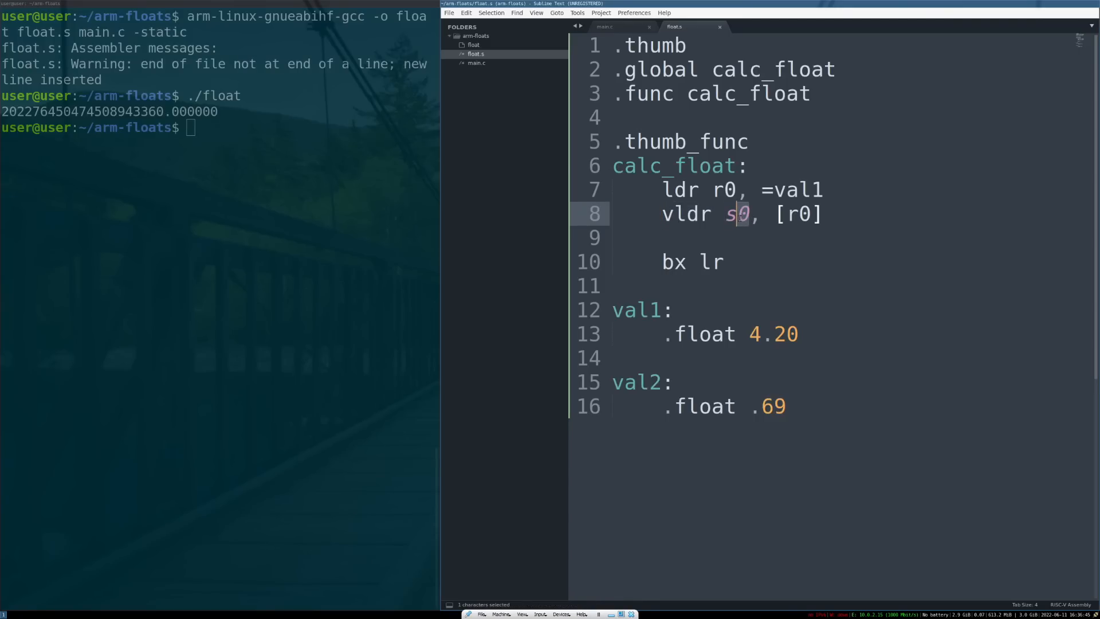
click(747, 214)
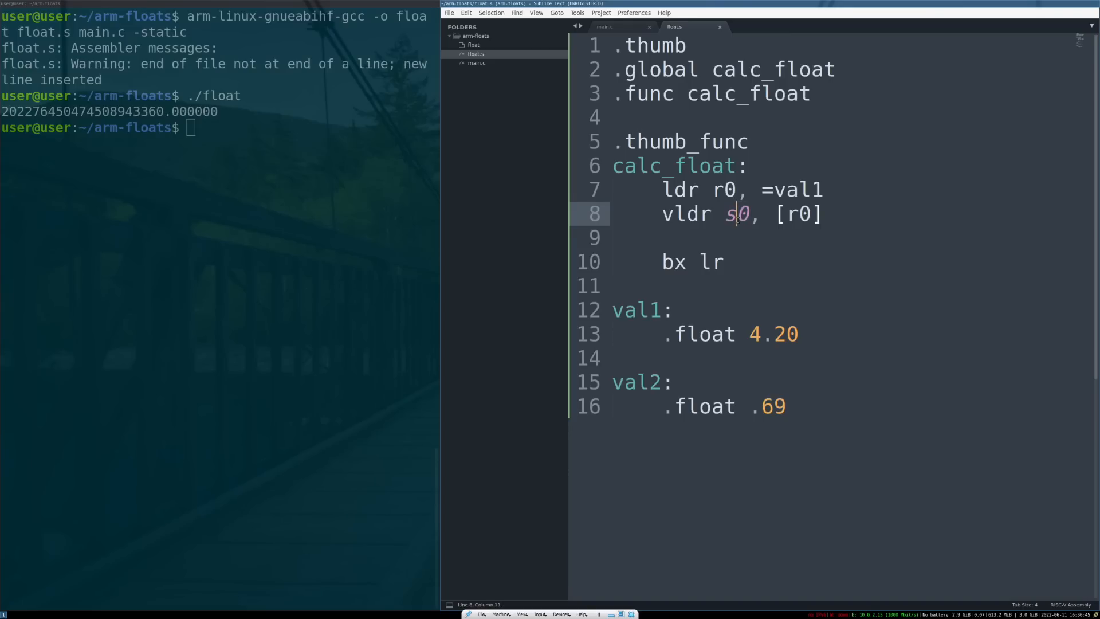
text(d0)
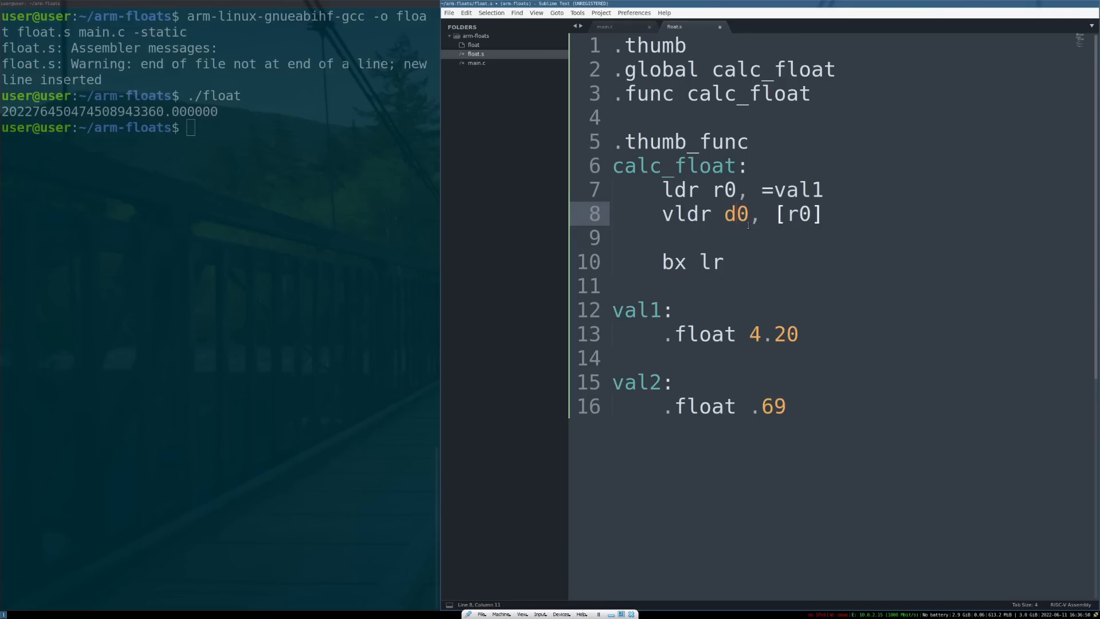
text(s0)
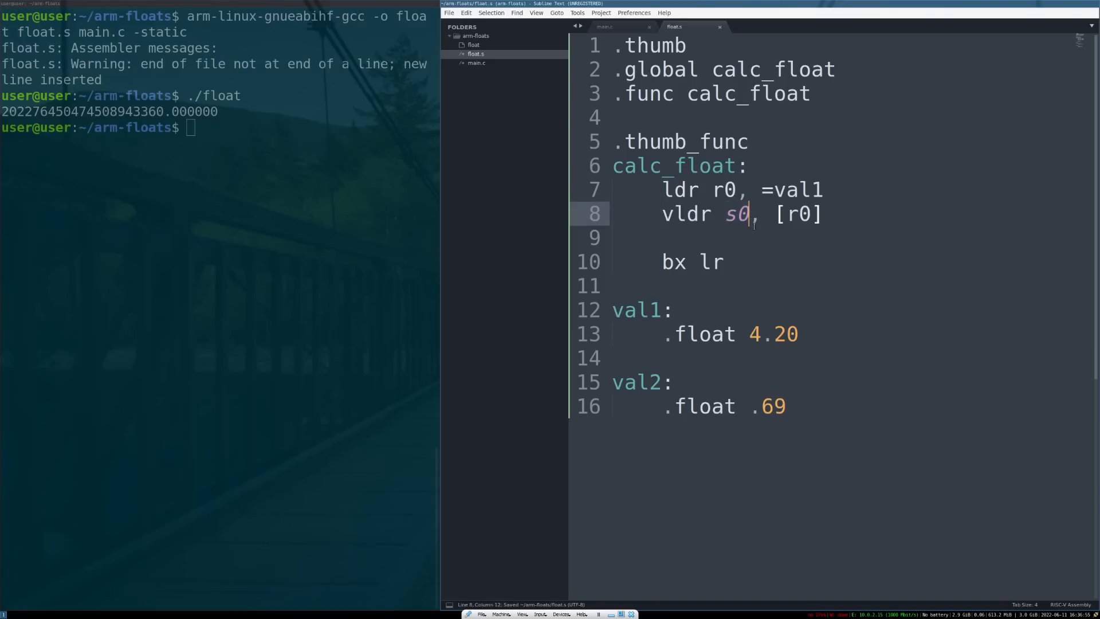
mouse_move(772, 215)
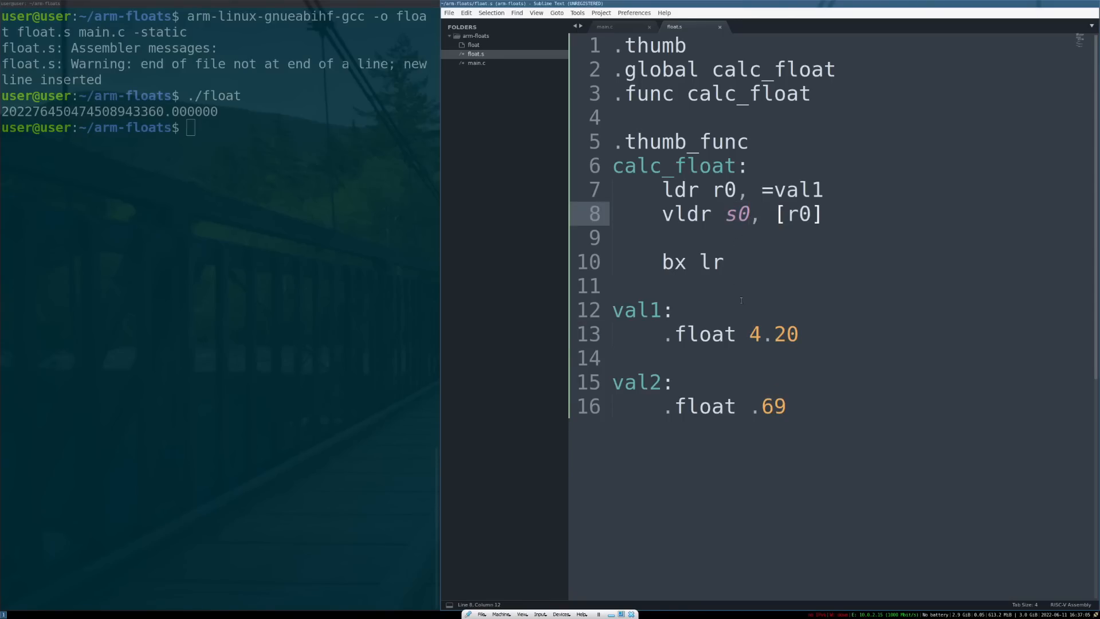
Adjust the copied load pair to ldr r0, =val2 and vldr s1, [r0], loading val2 into s1
click(786, 406)
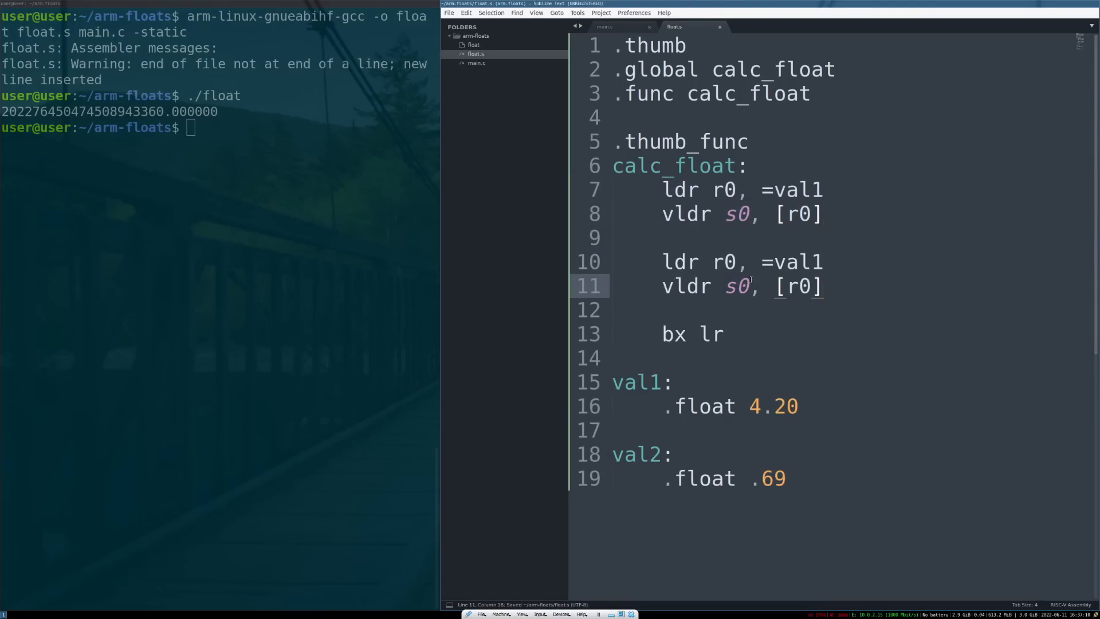
text(1)
click(851, 261)
text(2)
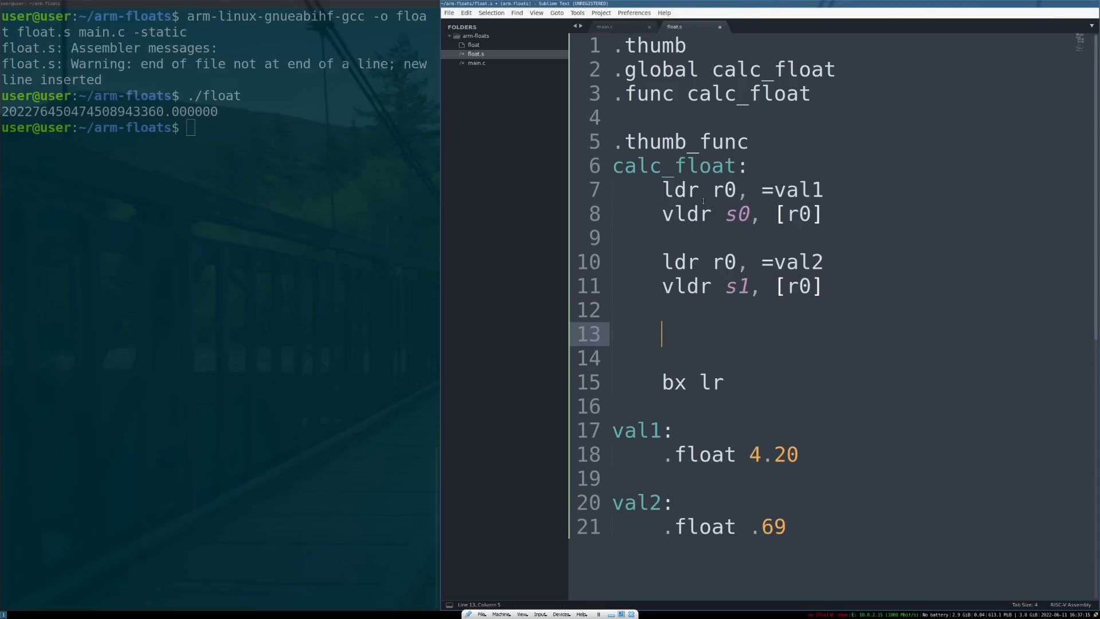
double_click(735, 214)
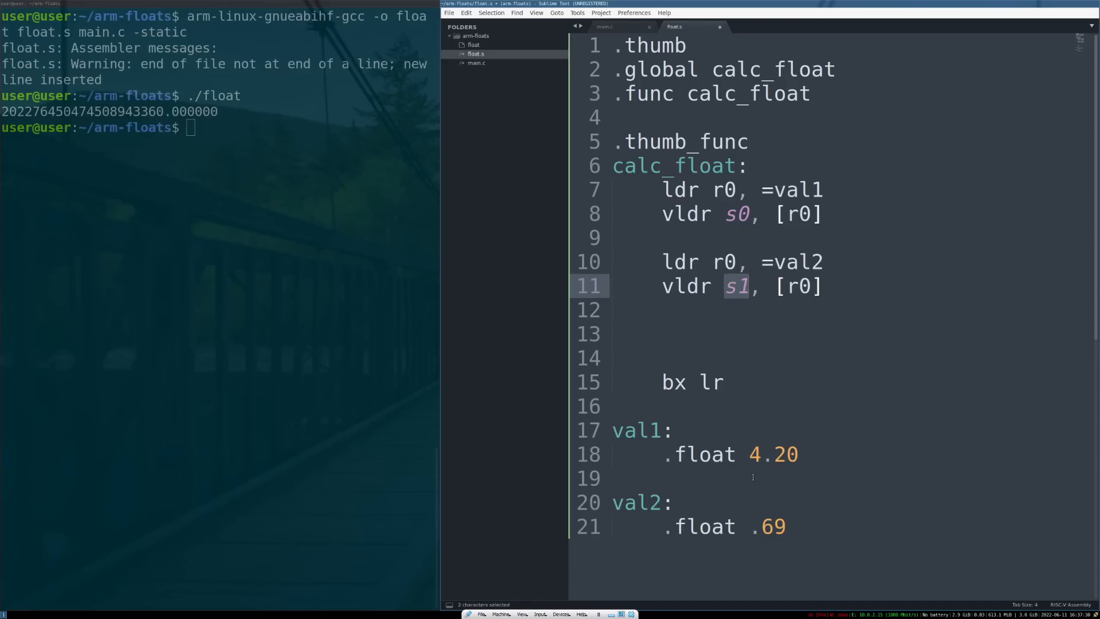
Write the vmul.f32 mnemonic on line 13, trying an f64 suffix before restoring f32
click(753, 310)
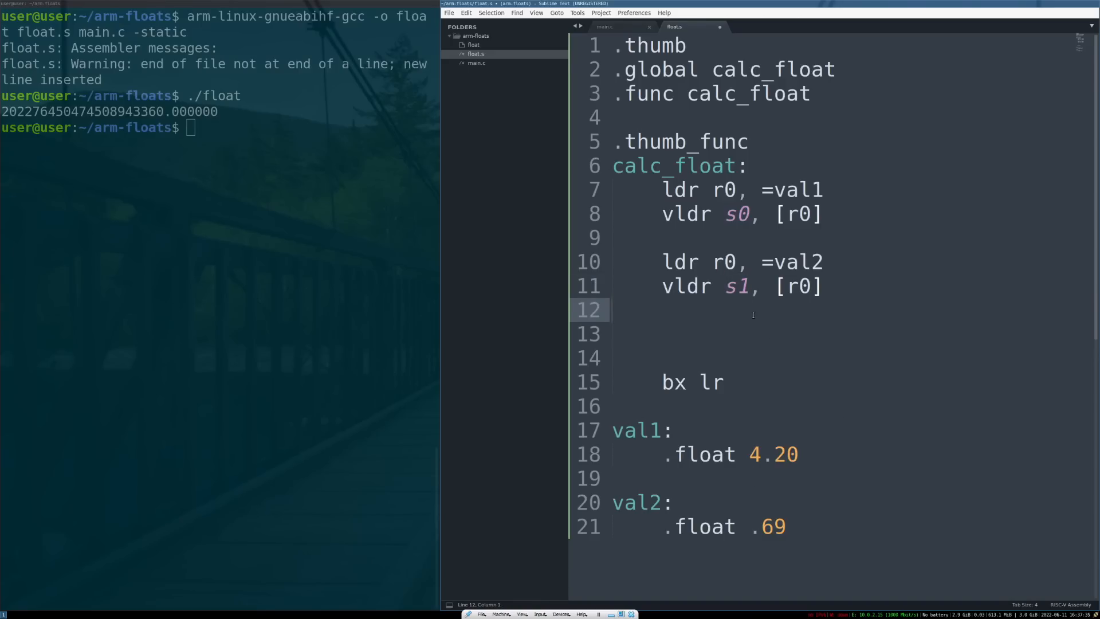
text(v)
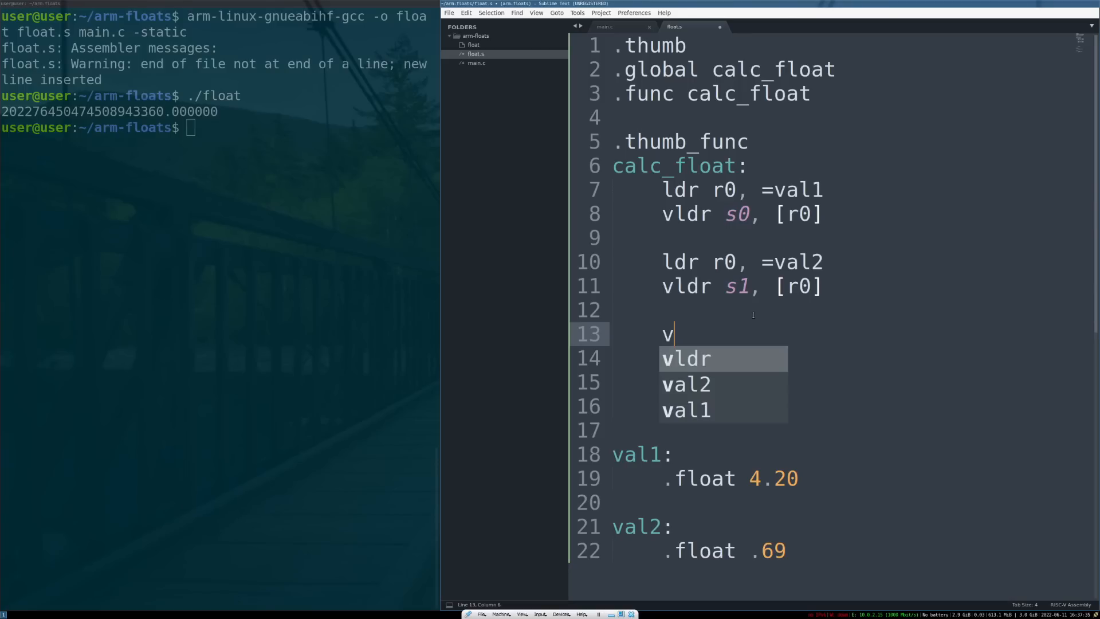
text(mul)
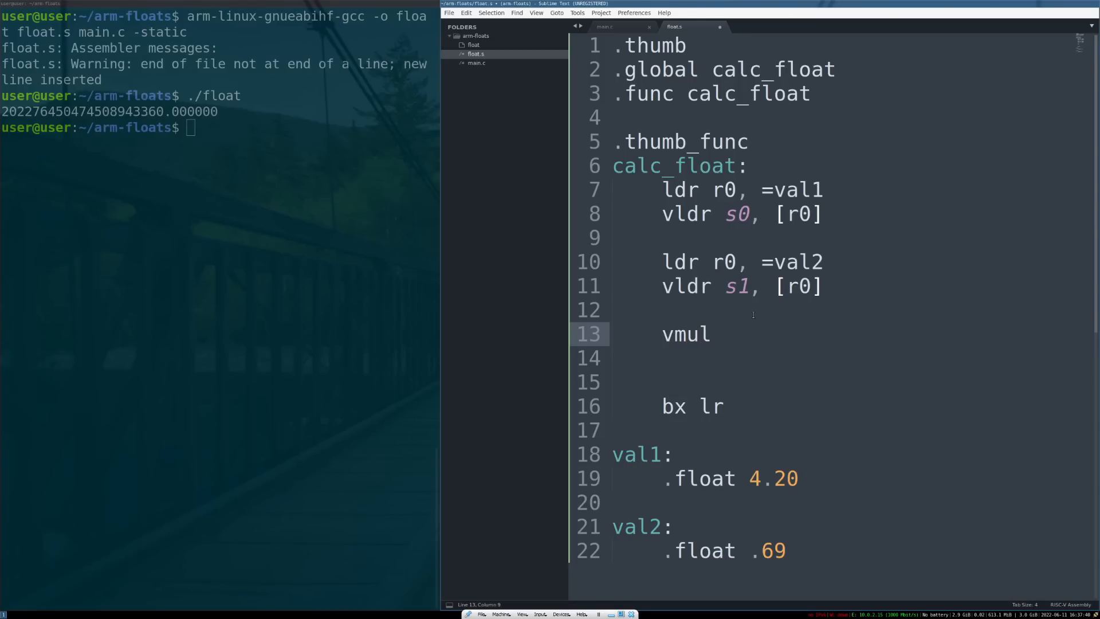
text(.)
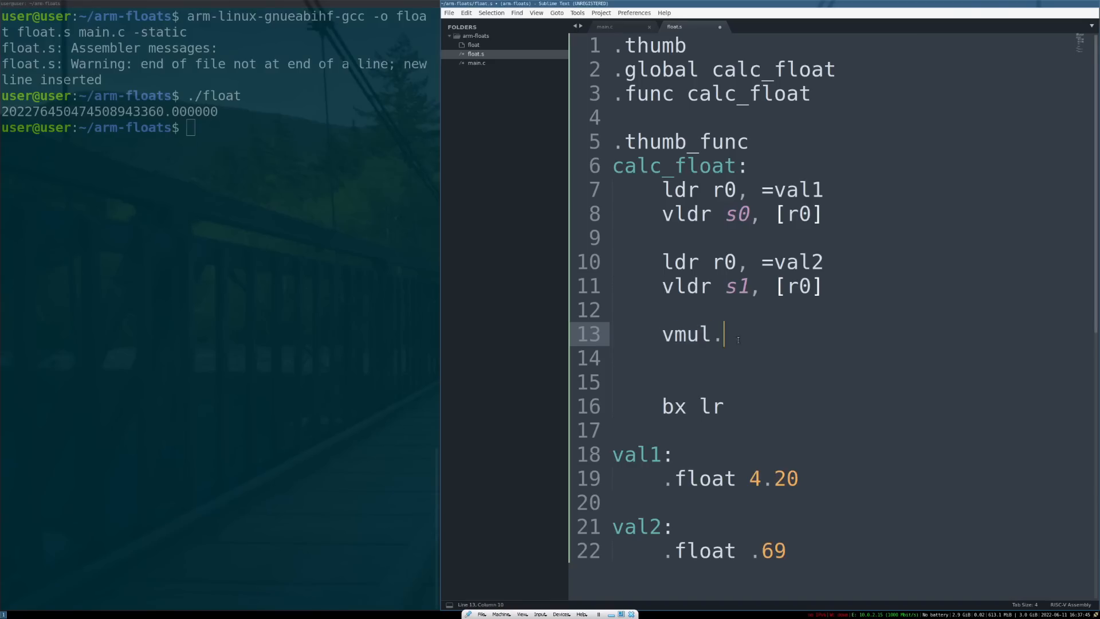
text(f32)
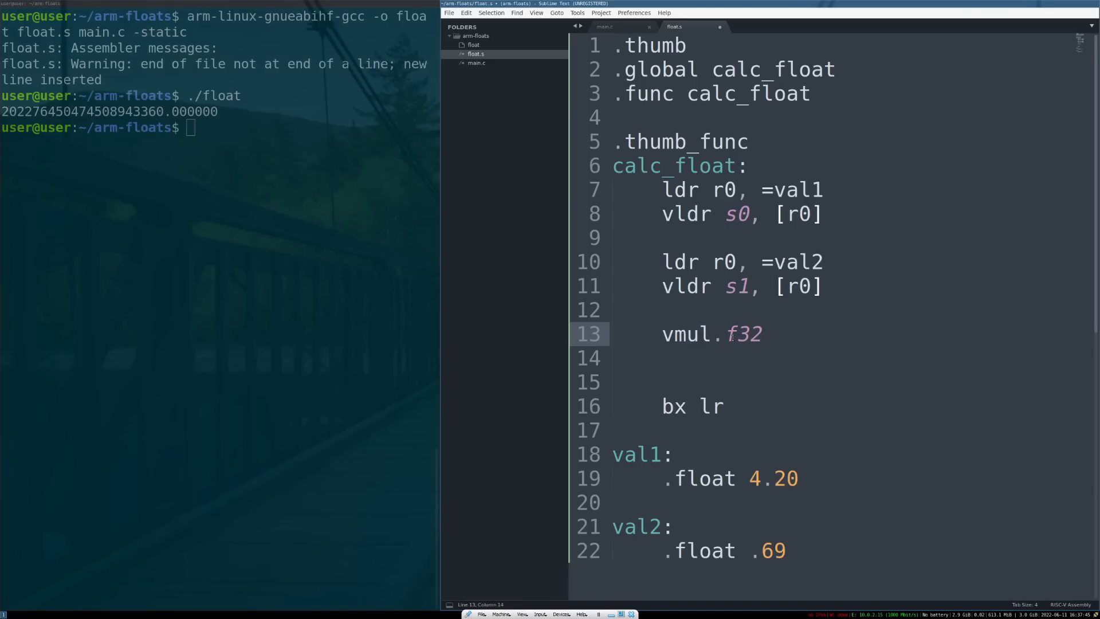
double_click(677, 334)
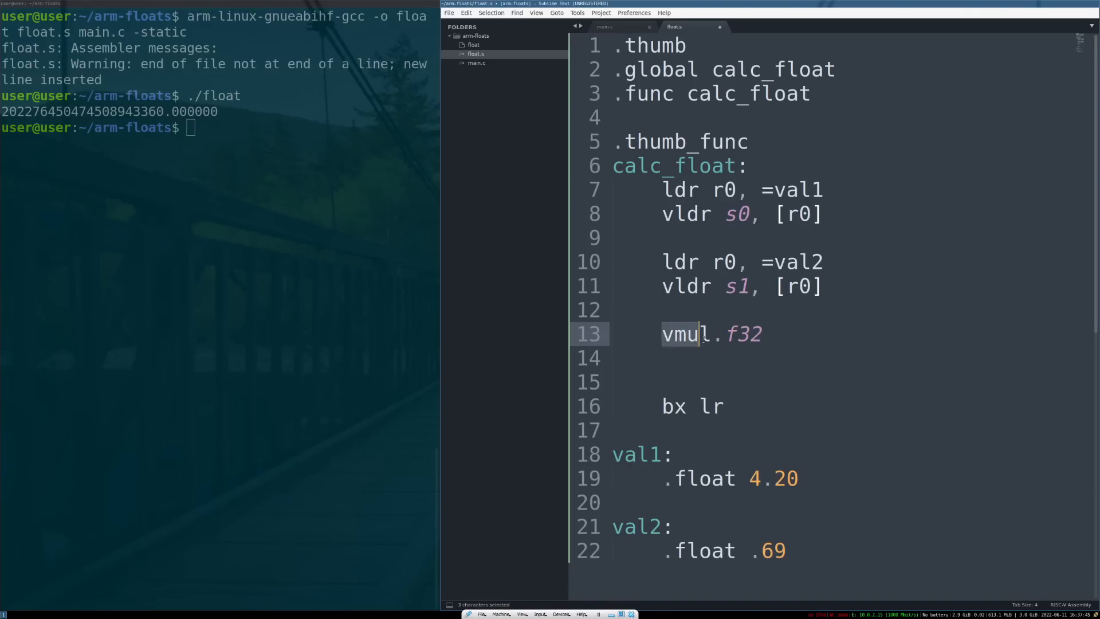
click(710, 333)
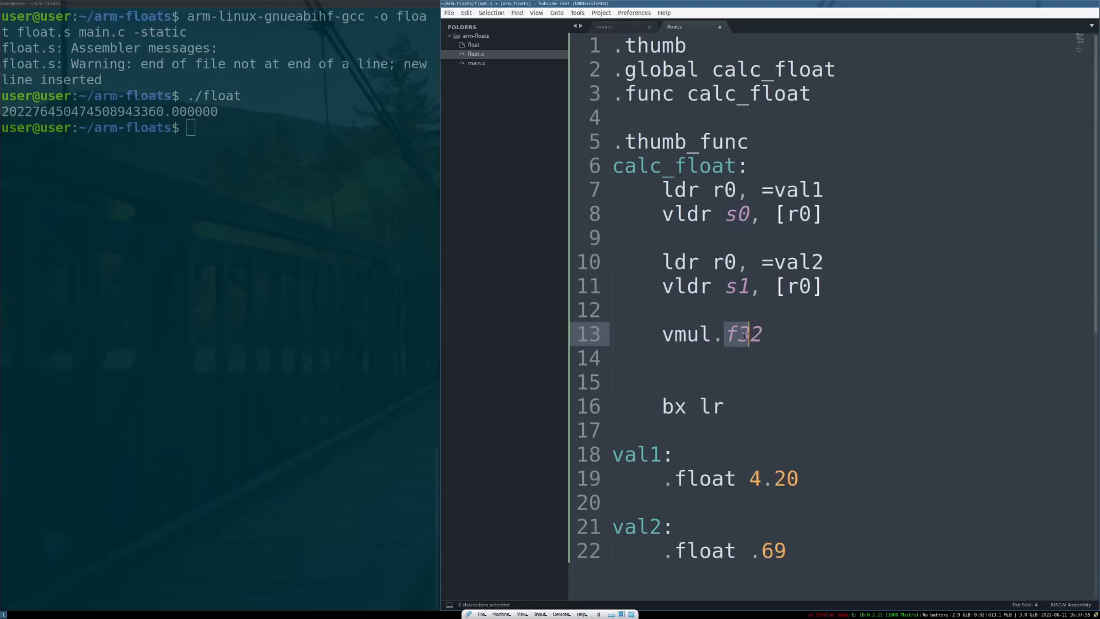
click(761, 333)
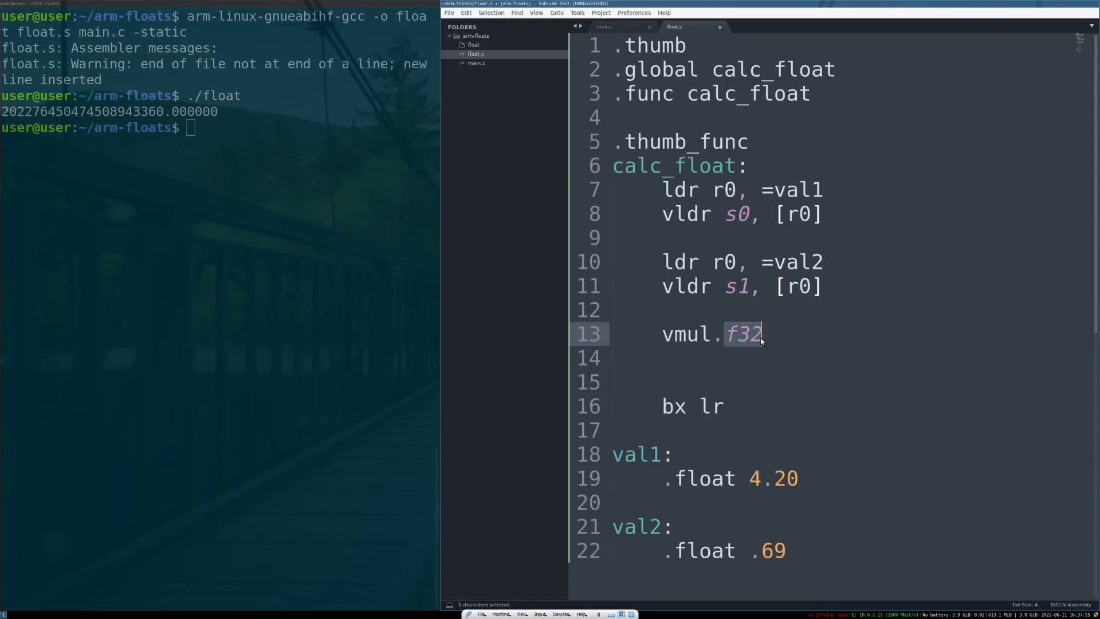
click(763, 333)
text(6)
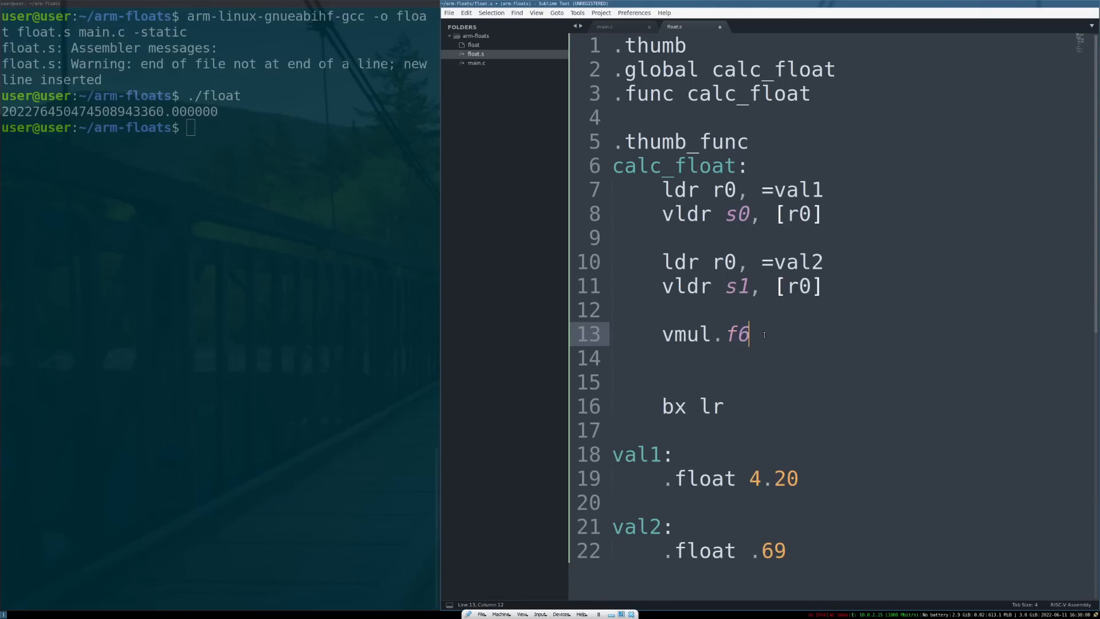
text(4)
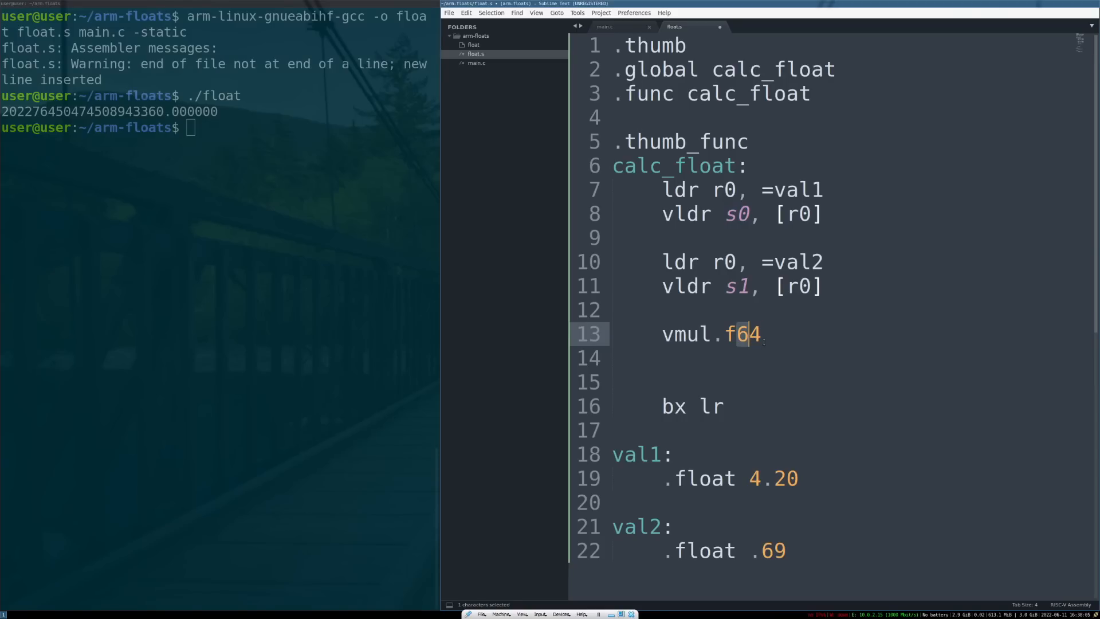
text(32)
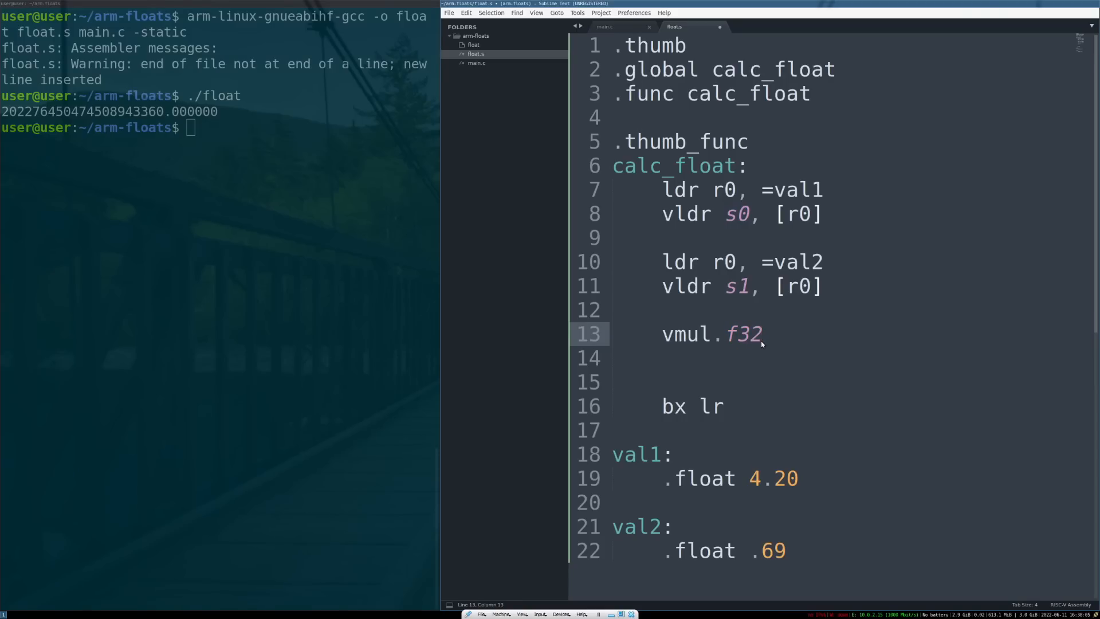
key(right)
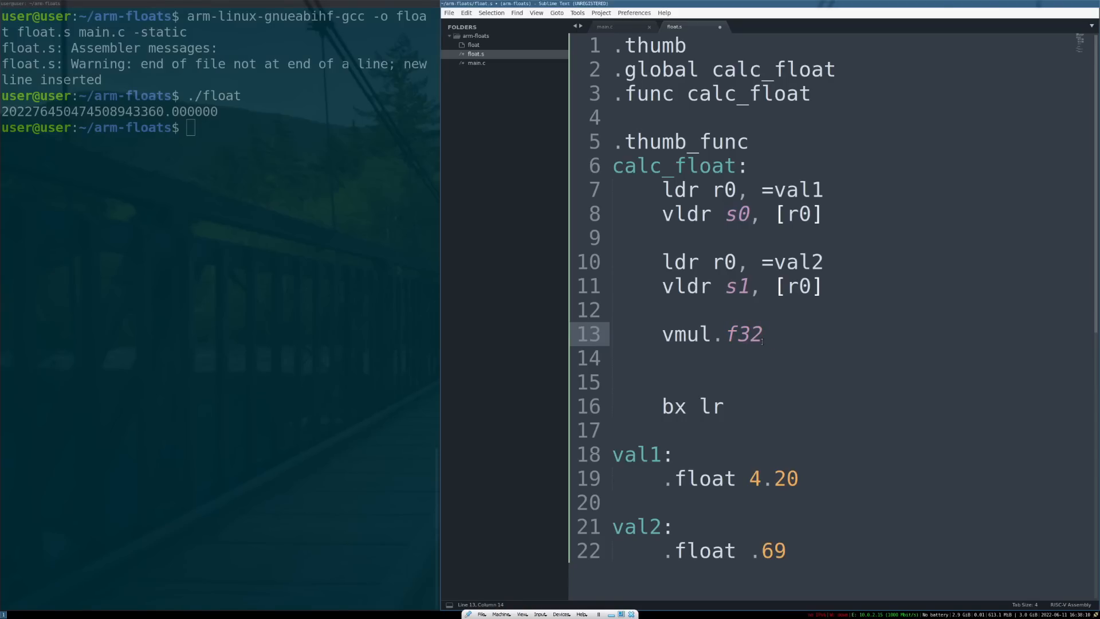
Complete the multiply operands as vmul.f32 s2, s0, s1
text(s2)
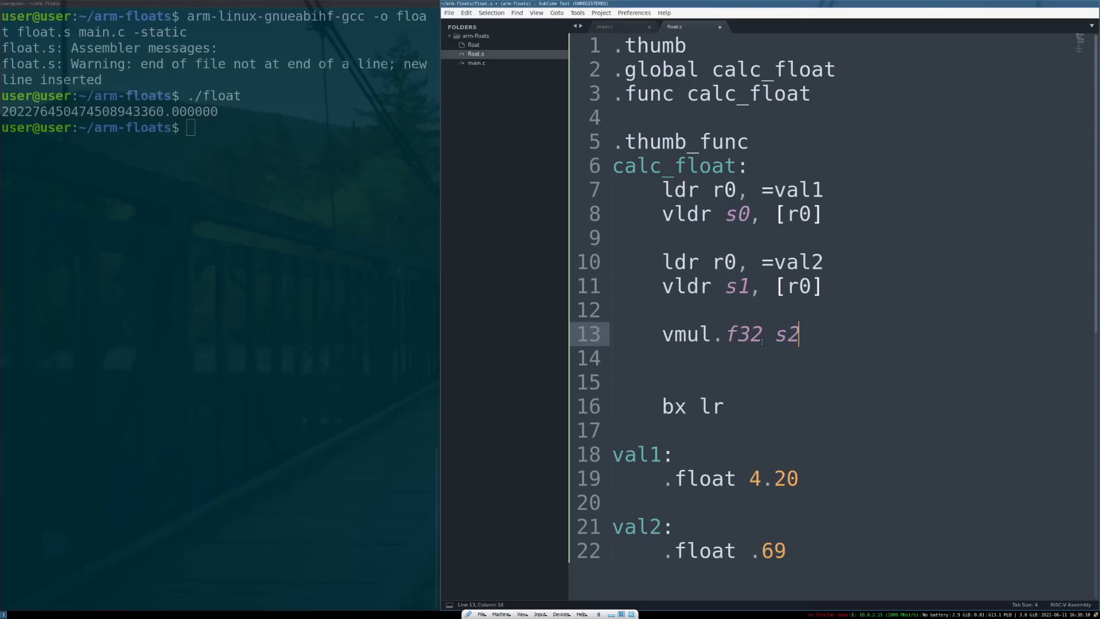
text(, s0, s1)
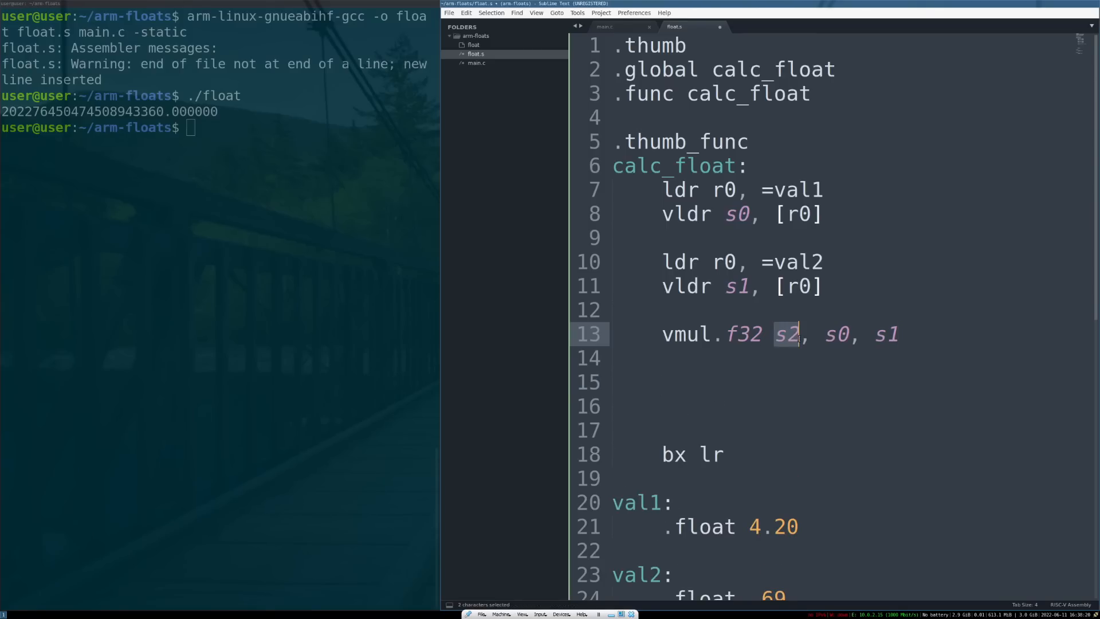
click(834, 333)
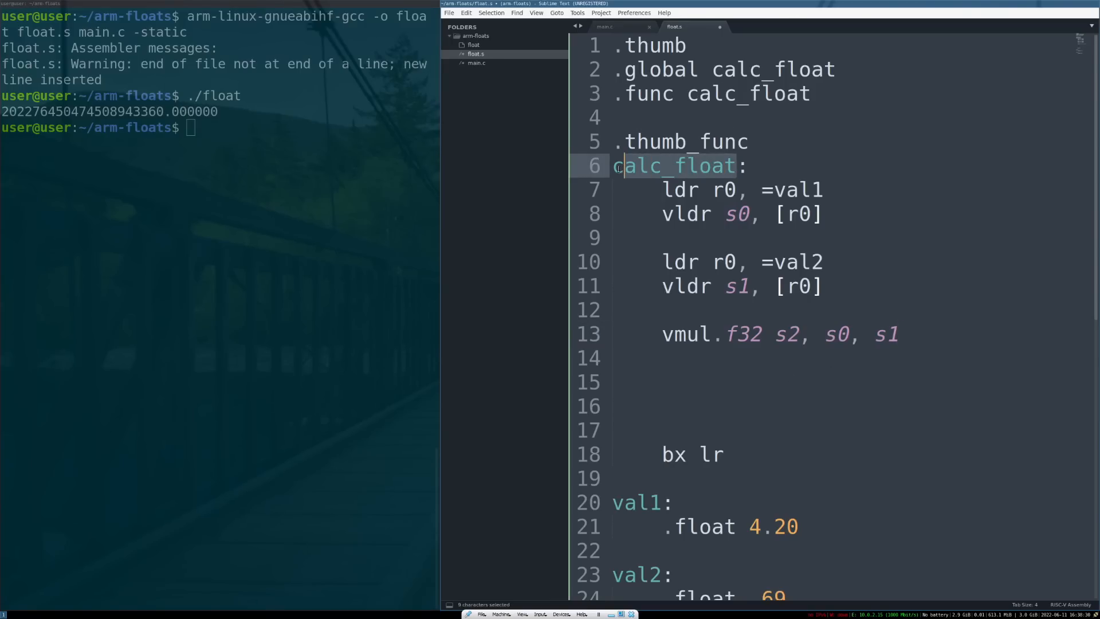
click(604, 27)
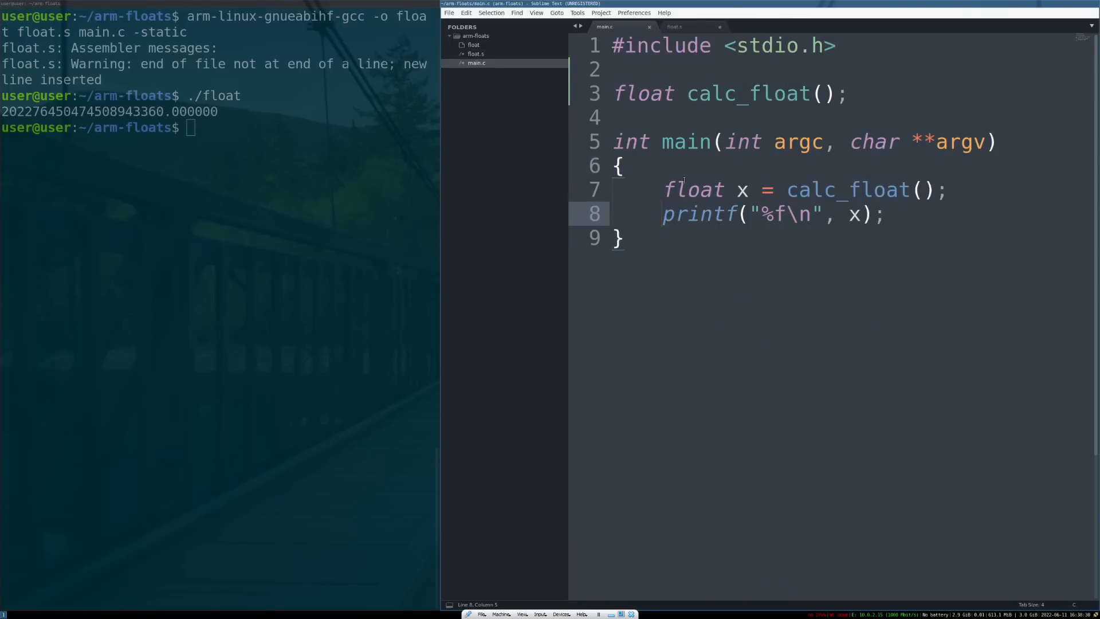
click(763, 189)
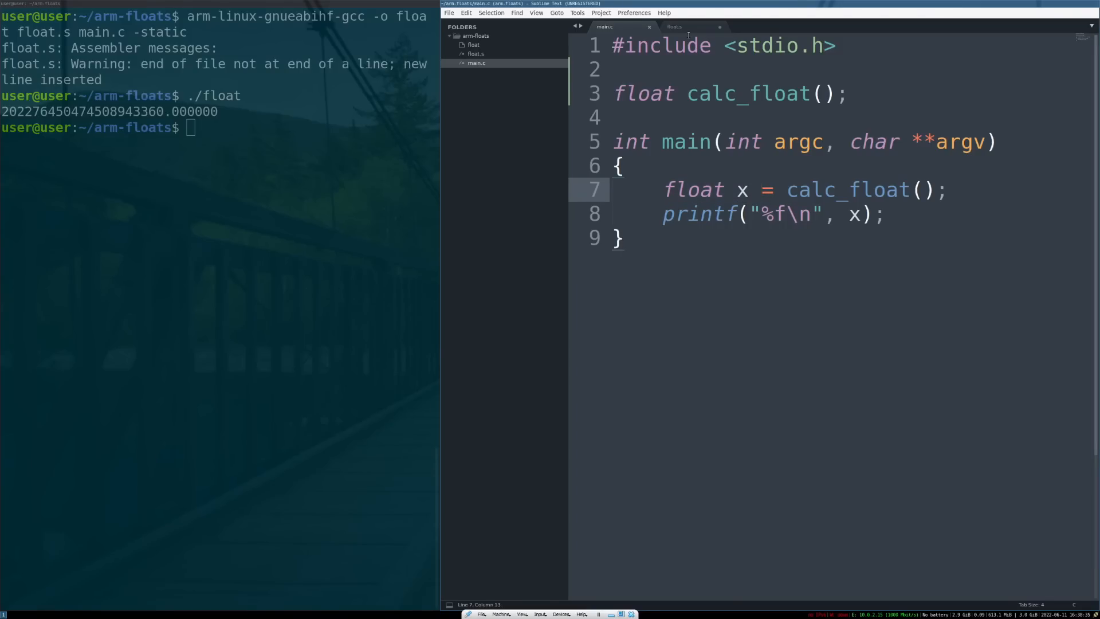
click(675, 26)
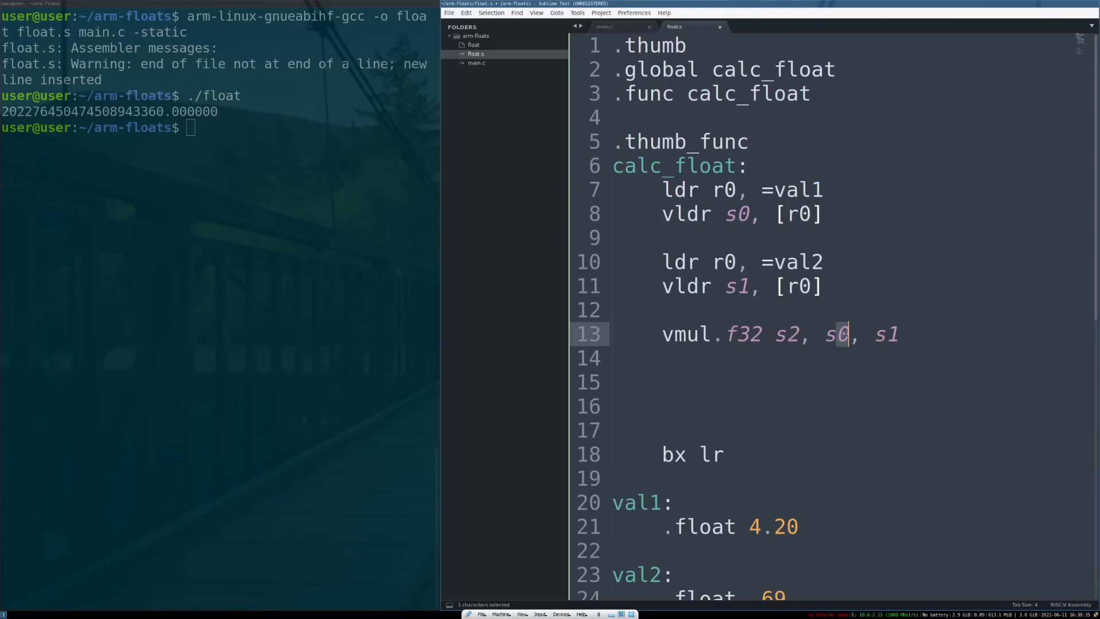
click(849, 334)
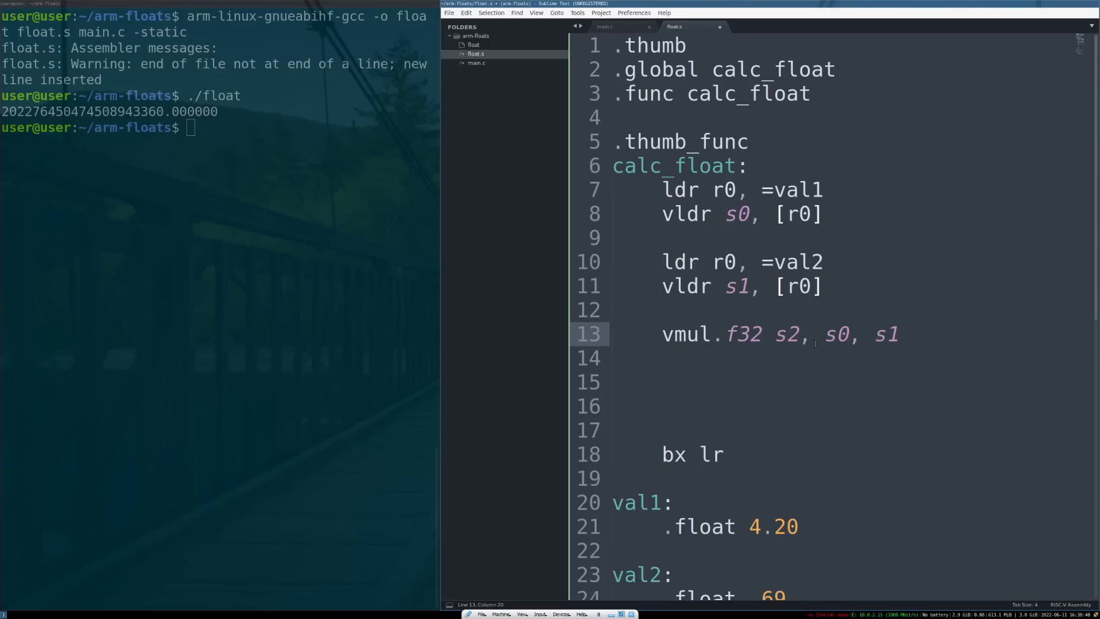
double_click(786, 334)
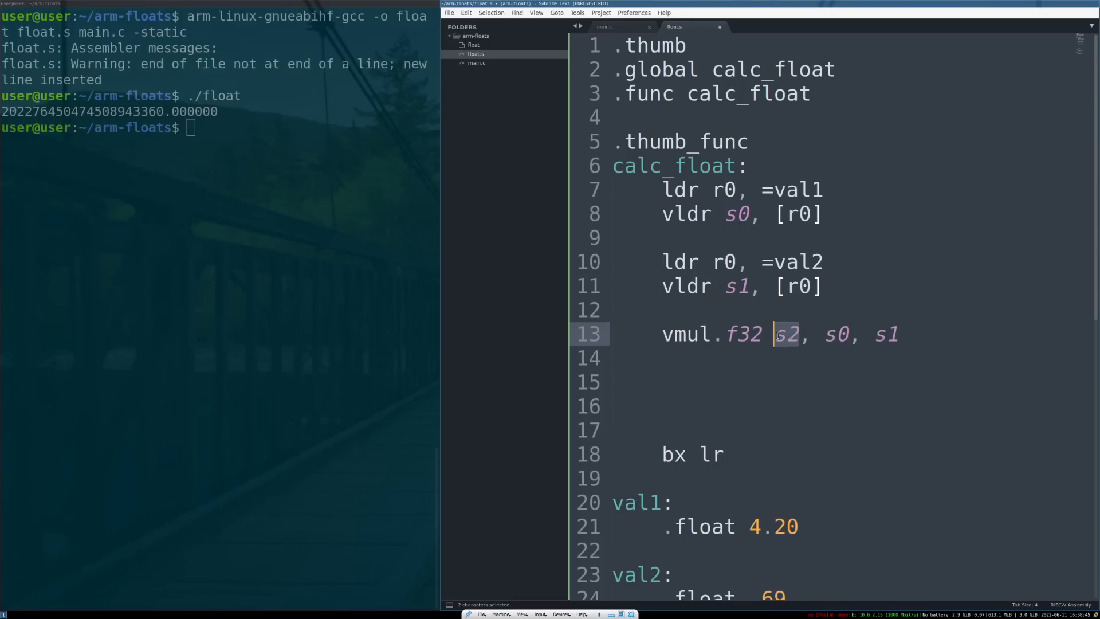
click(661, 357)
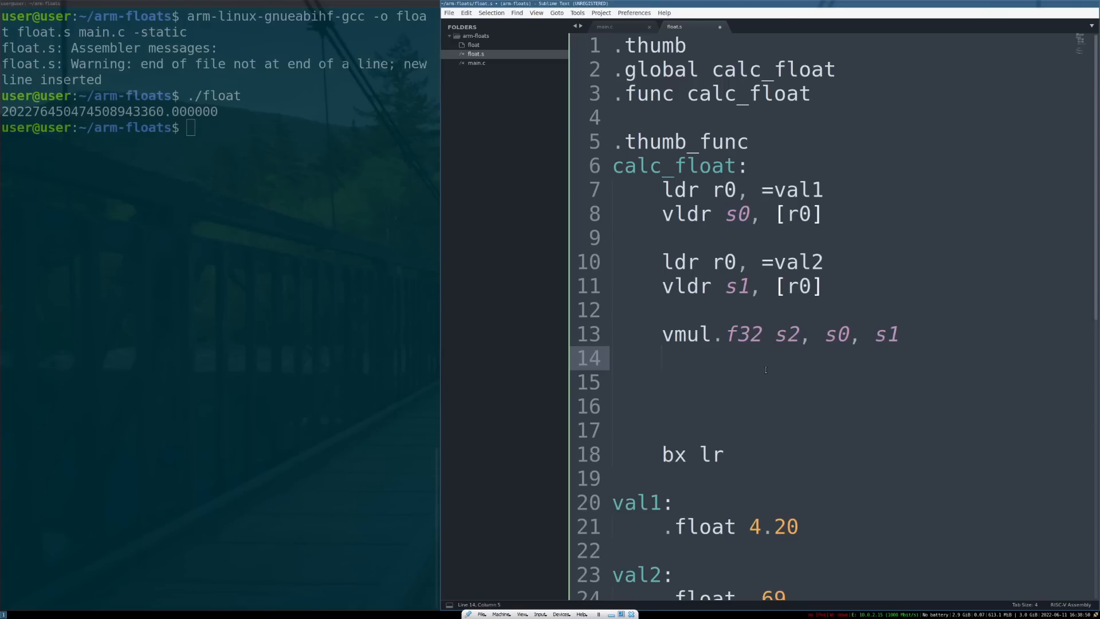
Add vmov s0, s2 before bx lr so the product is returned in s0
text(v)
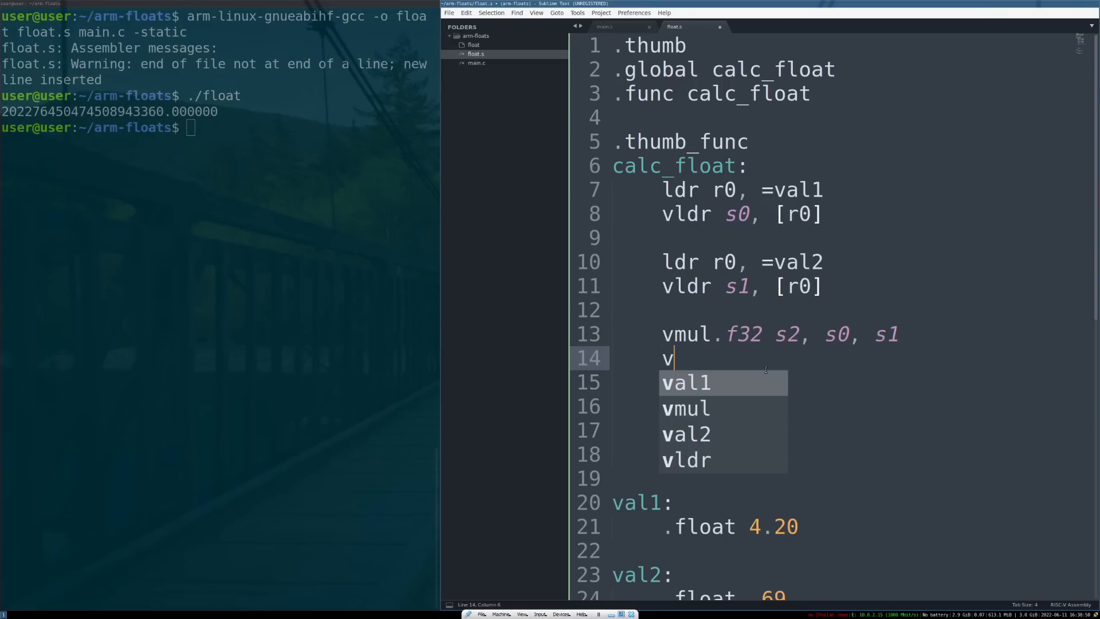
text(mov)
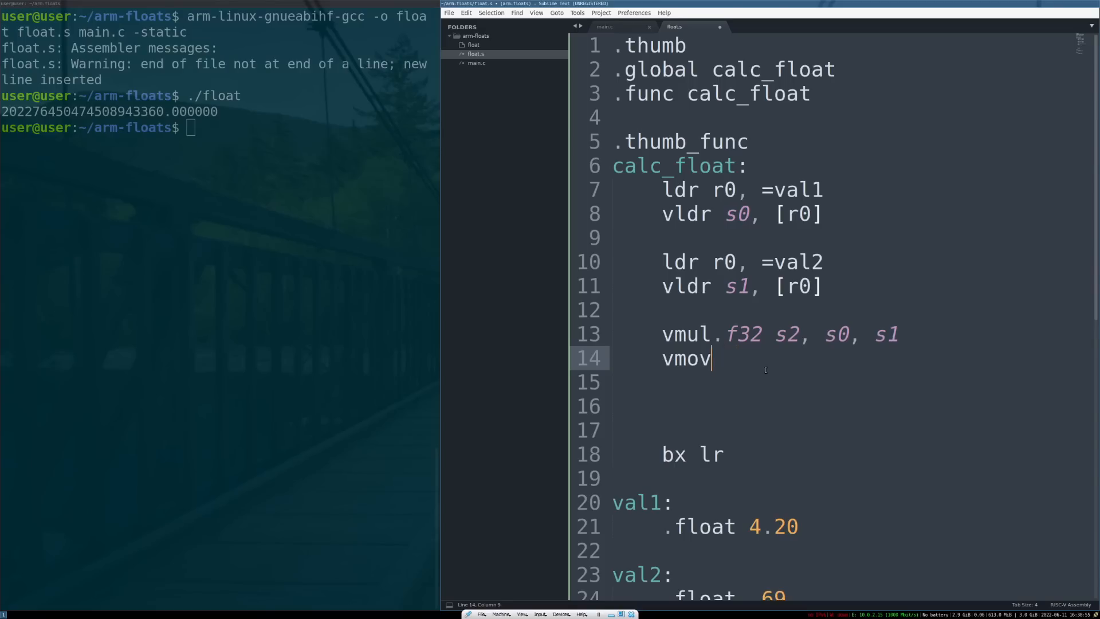
text(s0,)
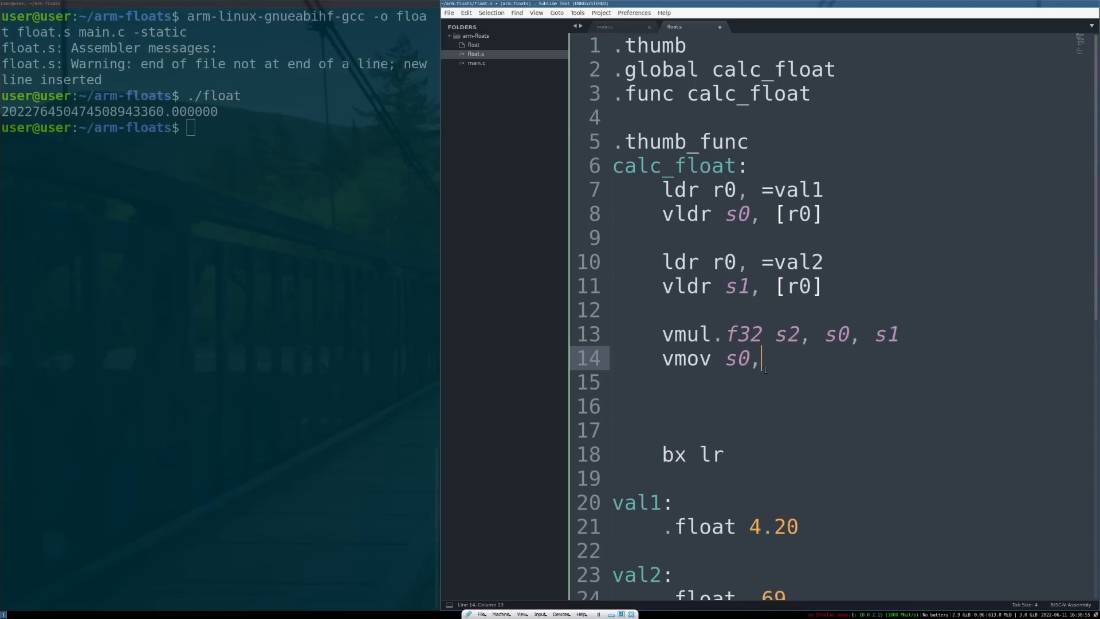
text(s2)
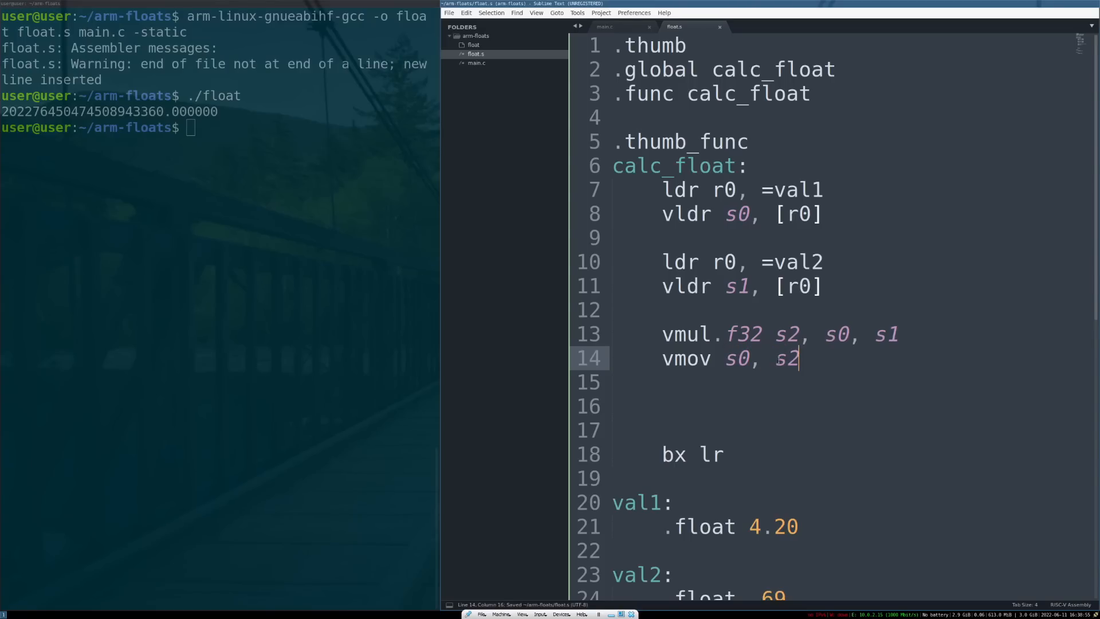
double_click(734, 359)
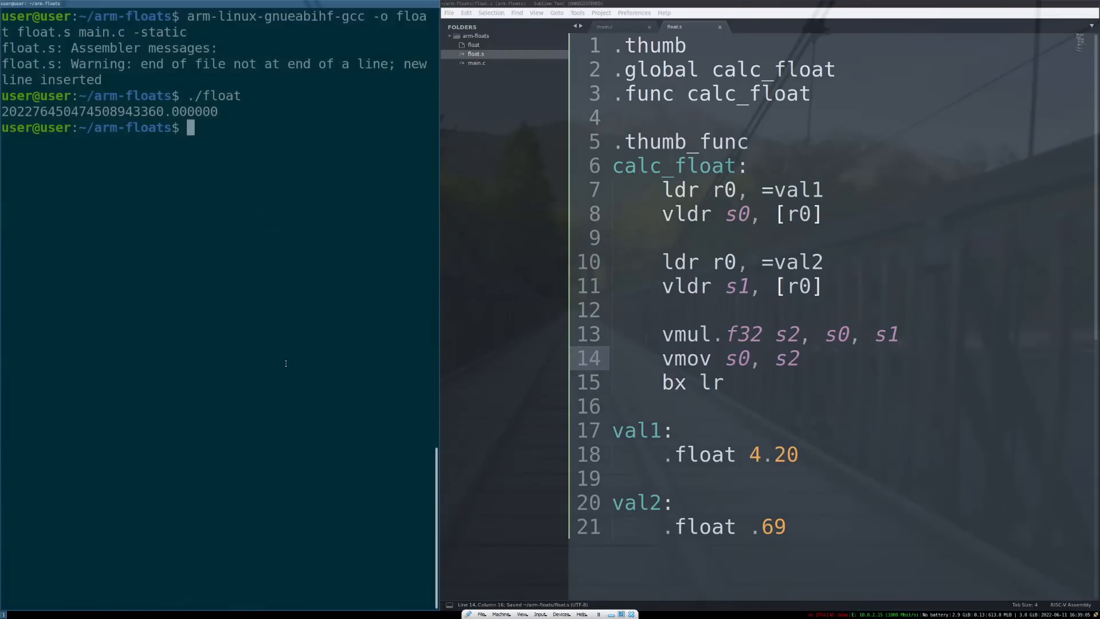
Recompile and run ./float, which now prints 2.898000
key(Return)
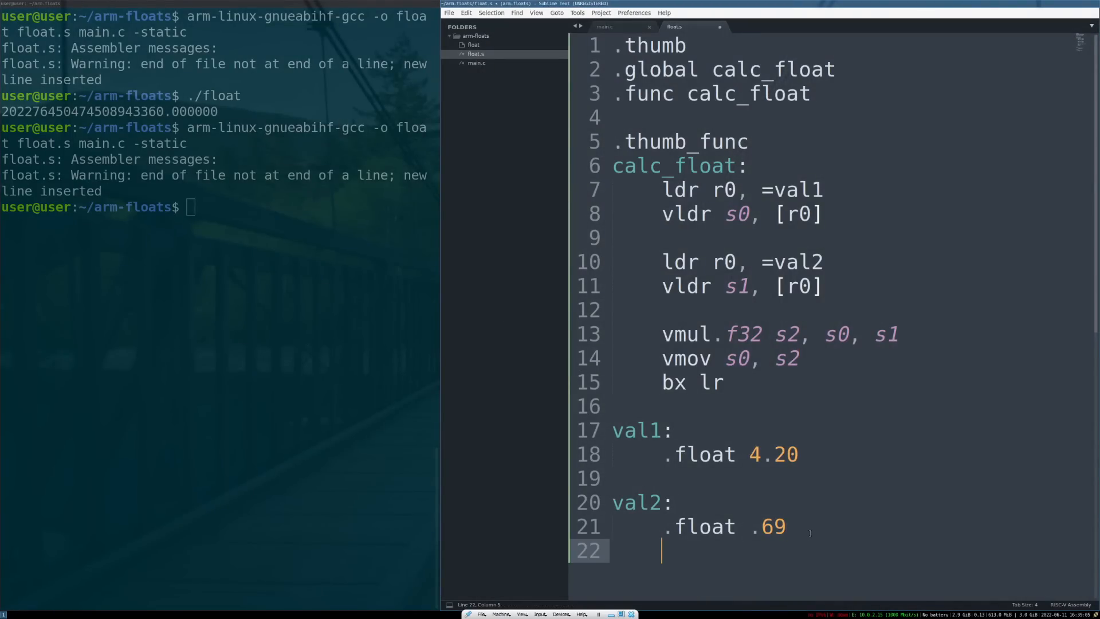
key(Return)
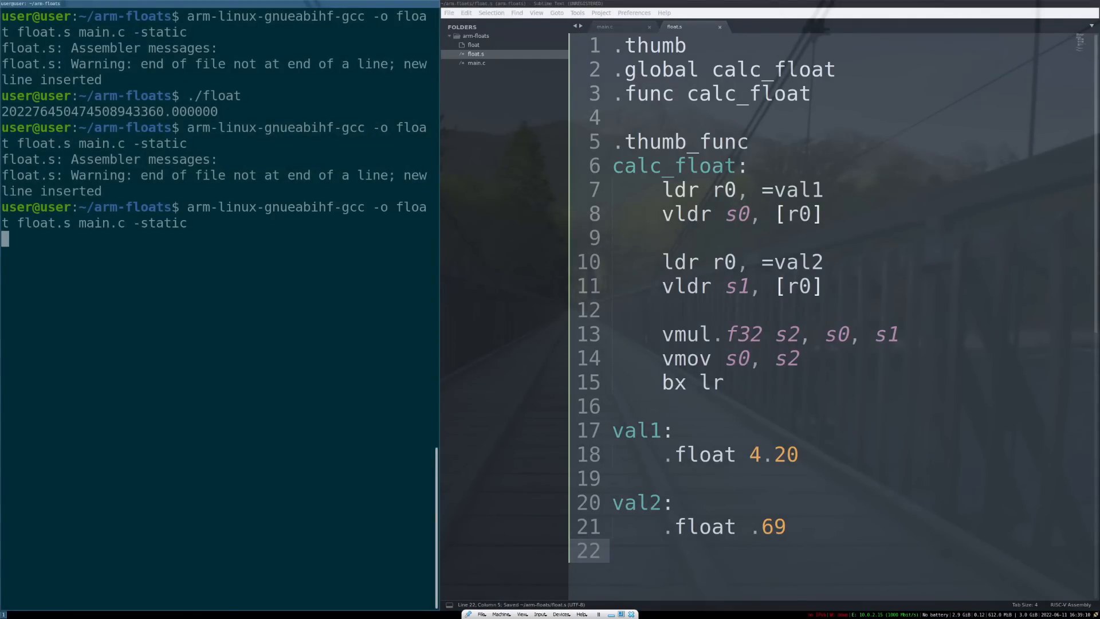
key(Return)
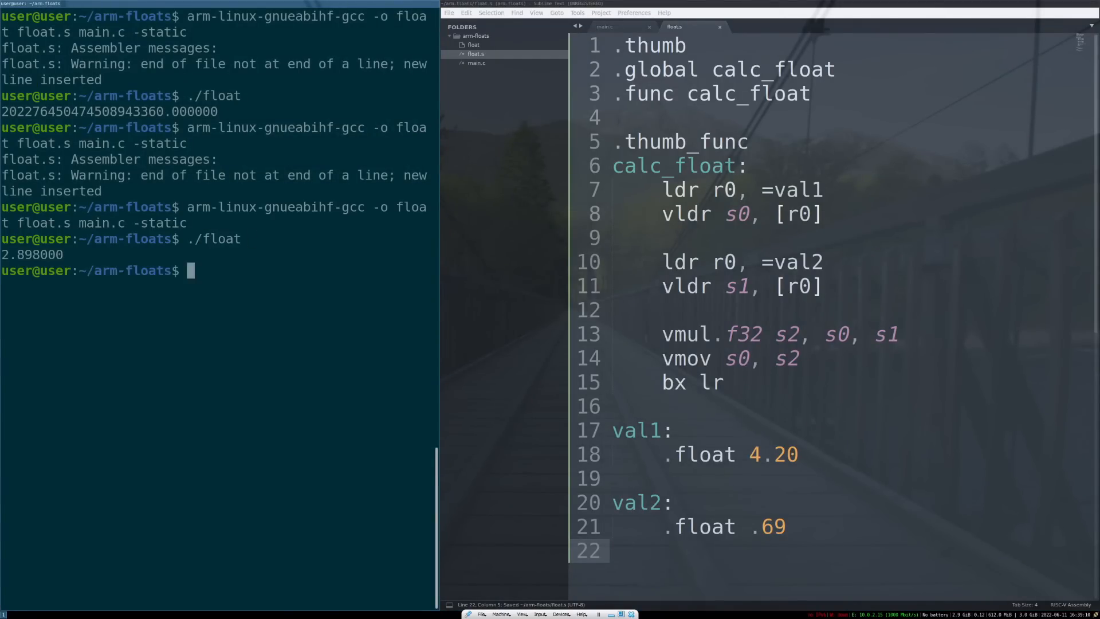
Start python3 and evaluate 4.20*.69 to confirm the same product
text(python3)
text(4.2)
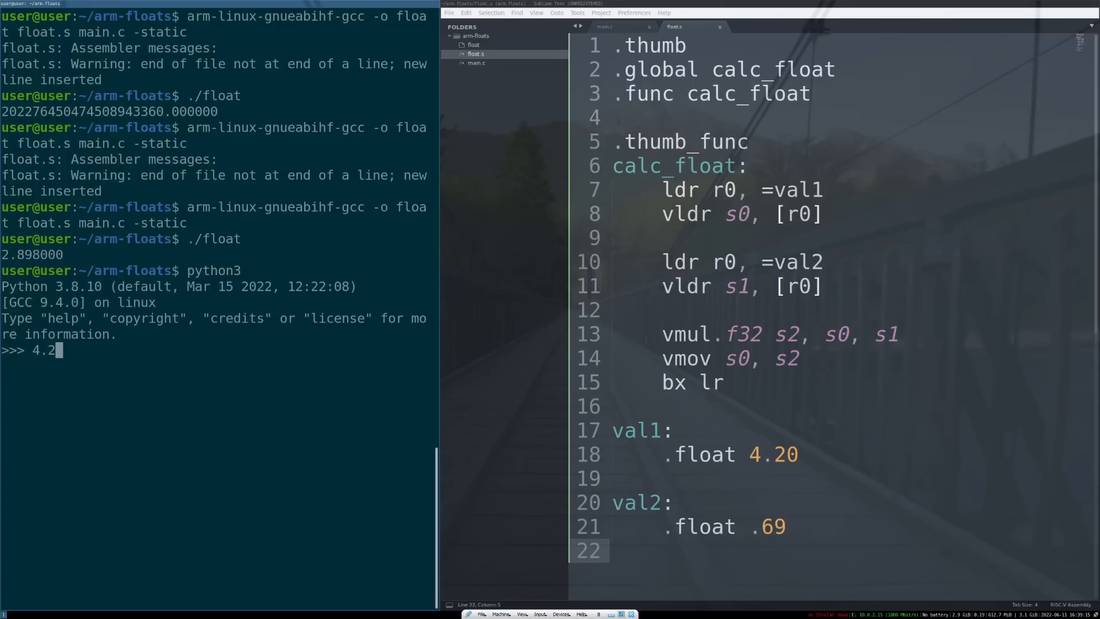
text(0*.69)
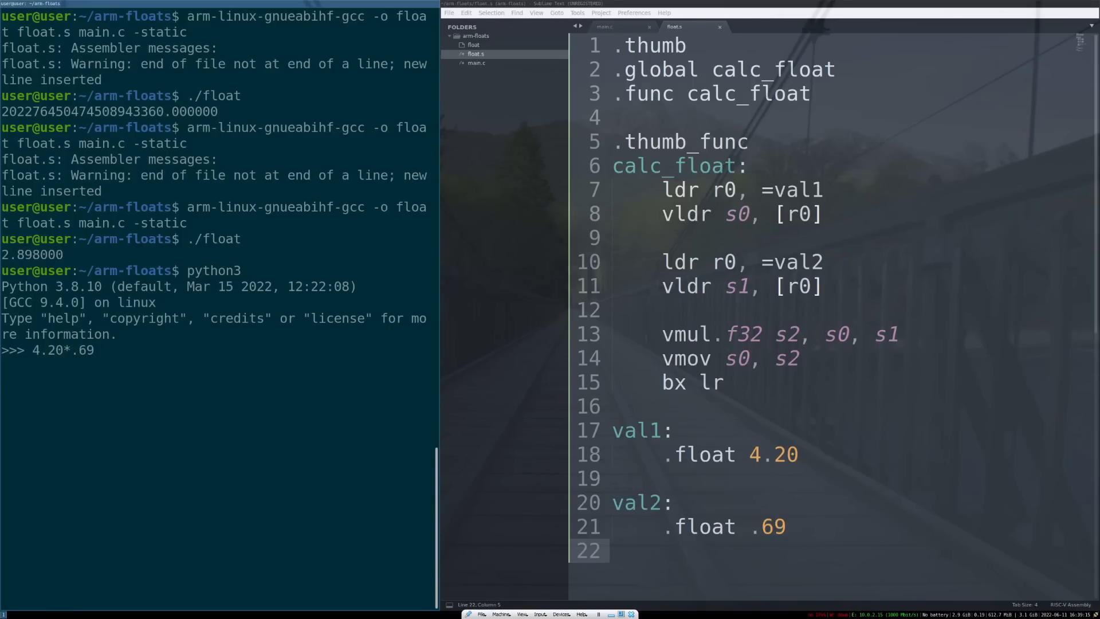
key(Return)
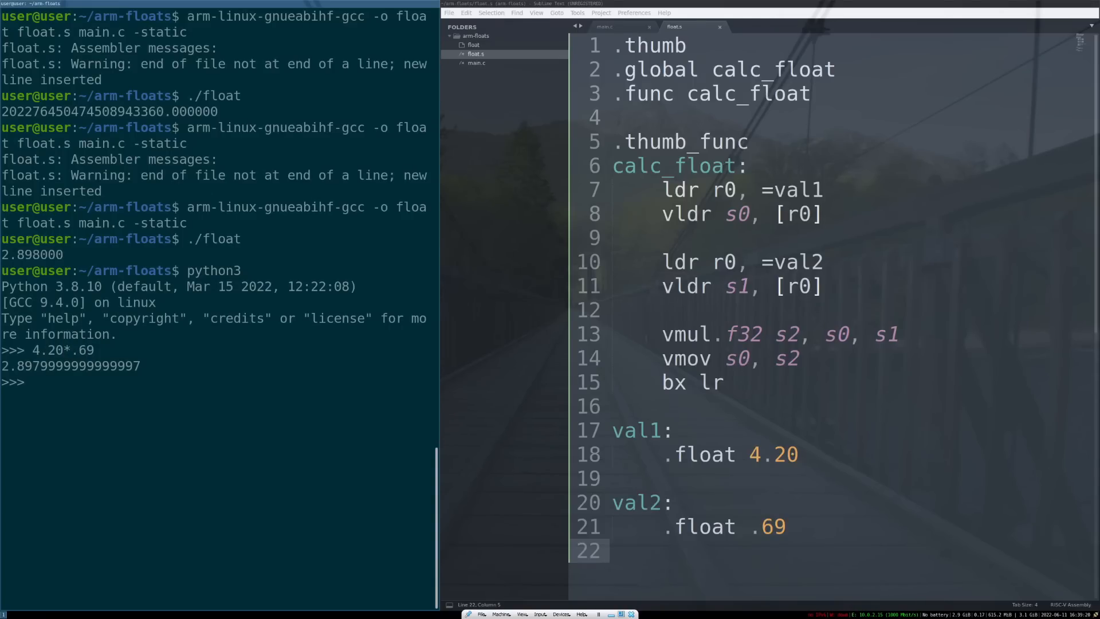